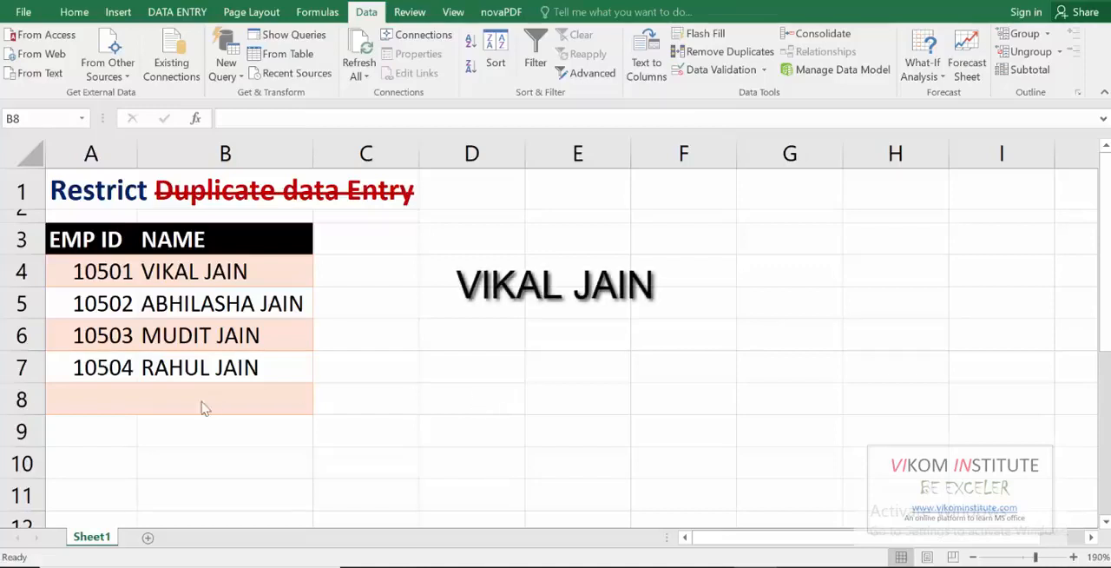
pyautogui.click(226, 399)
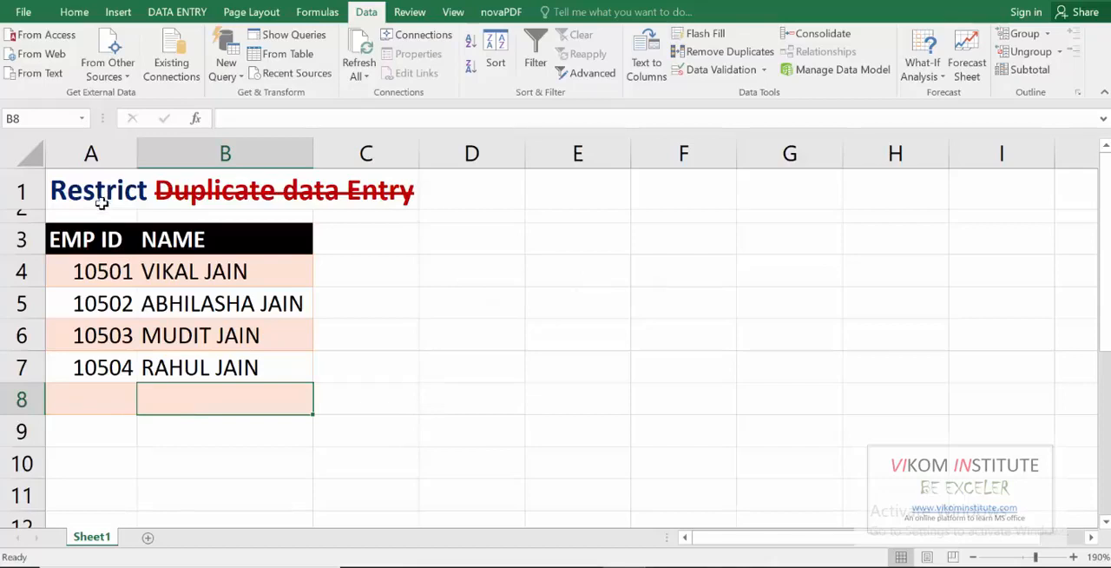
pyautogui.moveTo(469, 225)
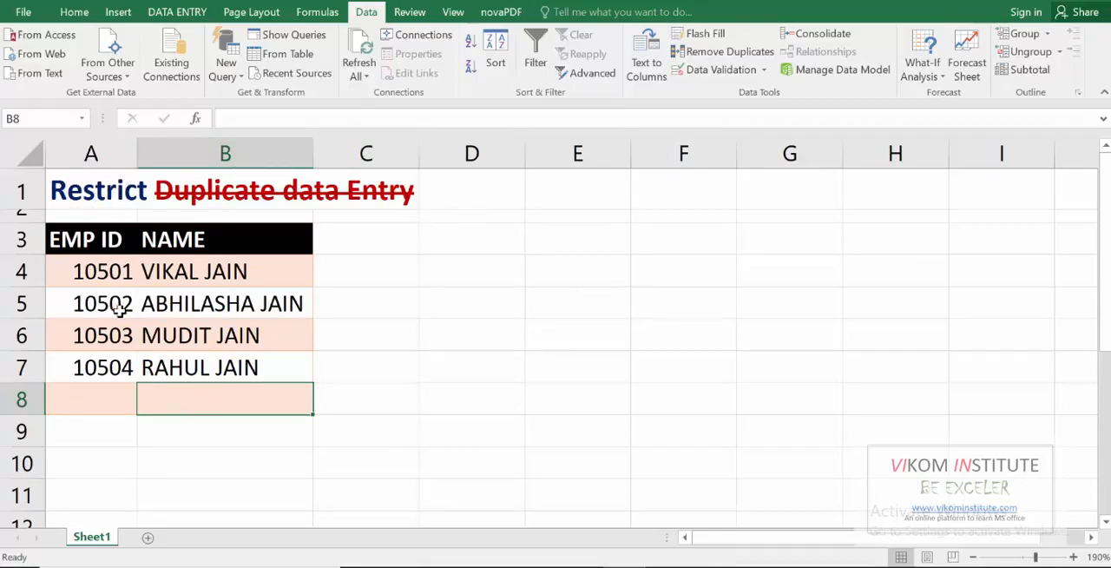
pyautogui.moveTo(622, 488)
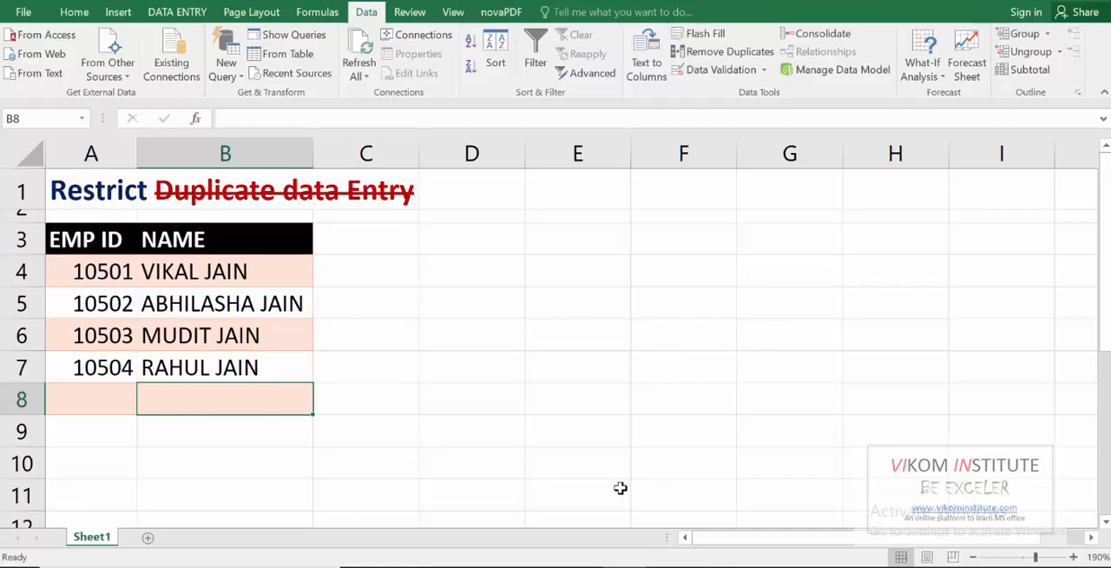
pyautogui.write('VIKAL JAIN')
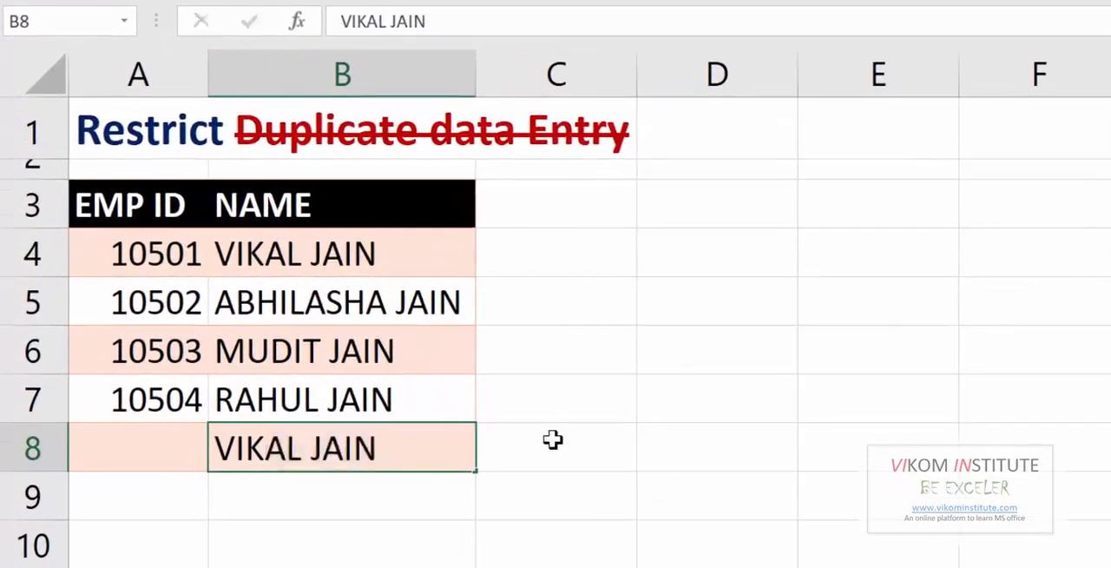
pyautogui.press('Delete')
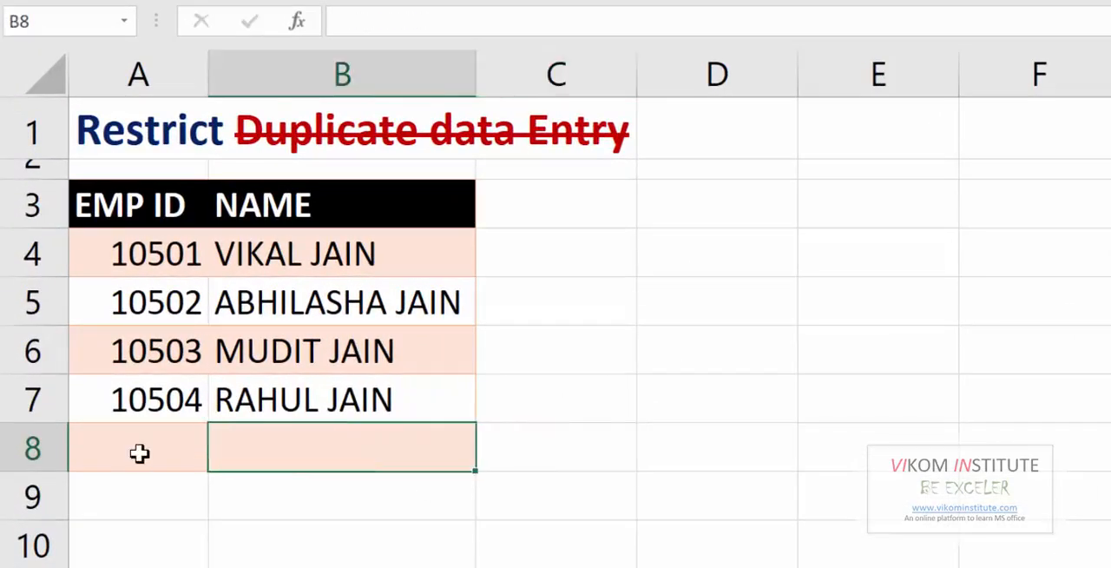
pyautogui.write('10501')
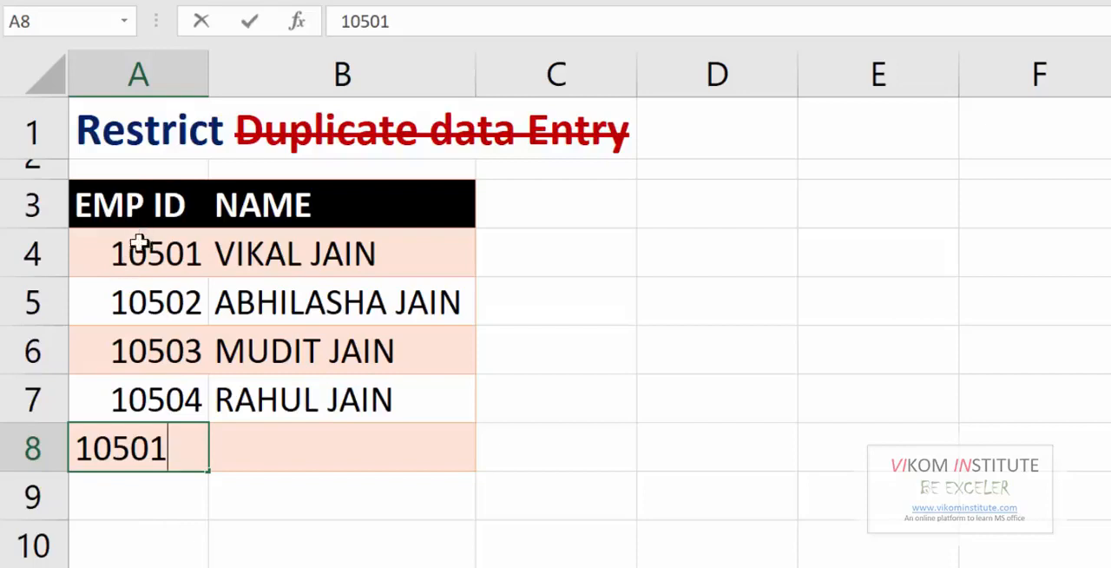
pyautogui.moveTo(807, 476)
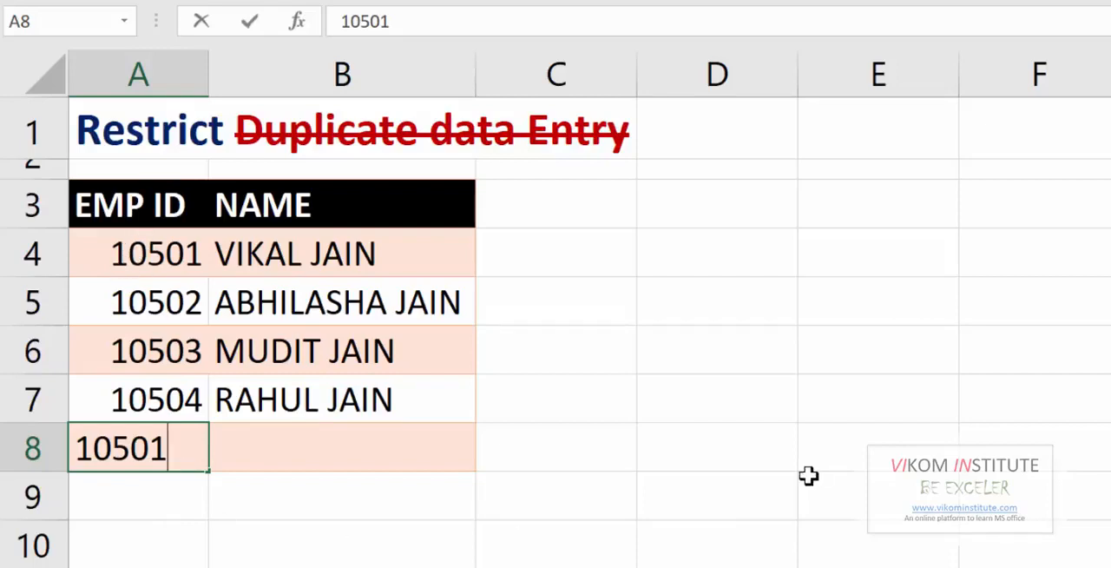
pyautogui.moveTo(142, 201)
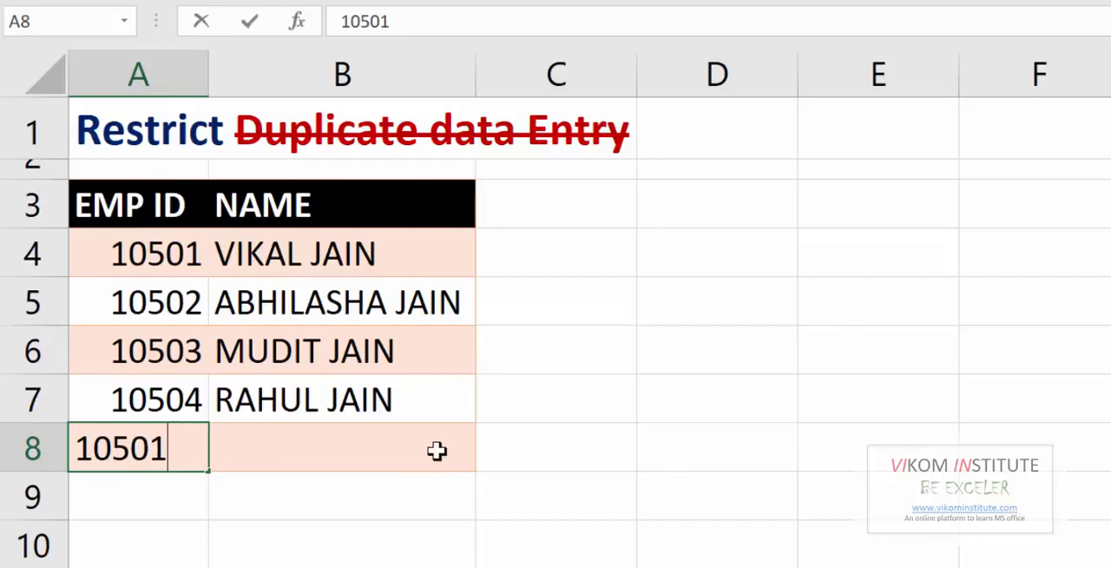
pyautogui.press('Escape')
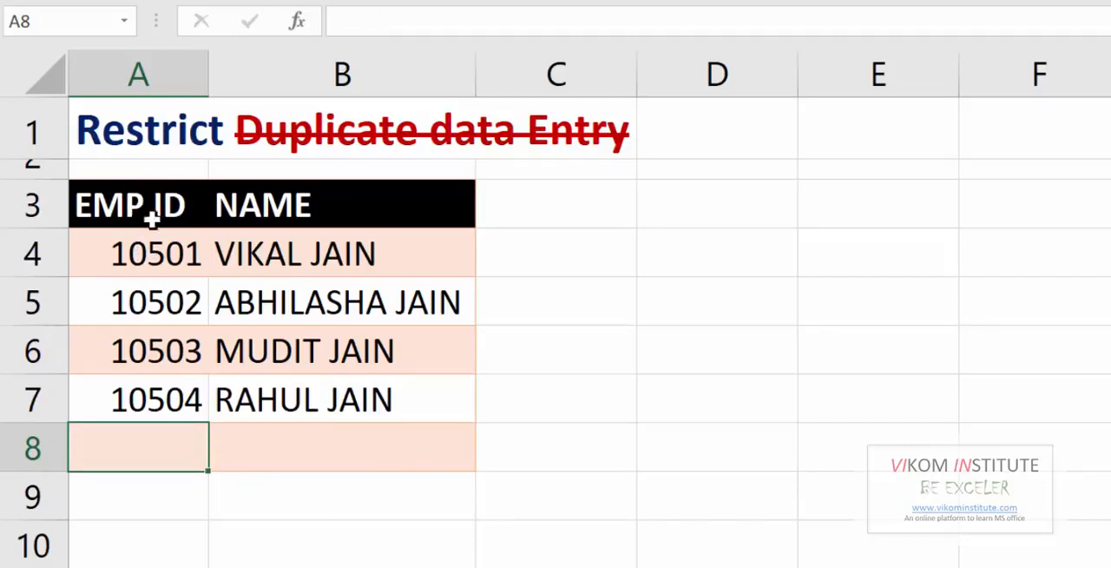
pyautogui.moveTo(651, 261)
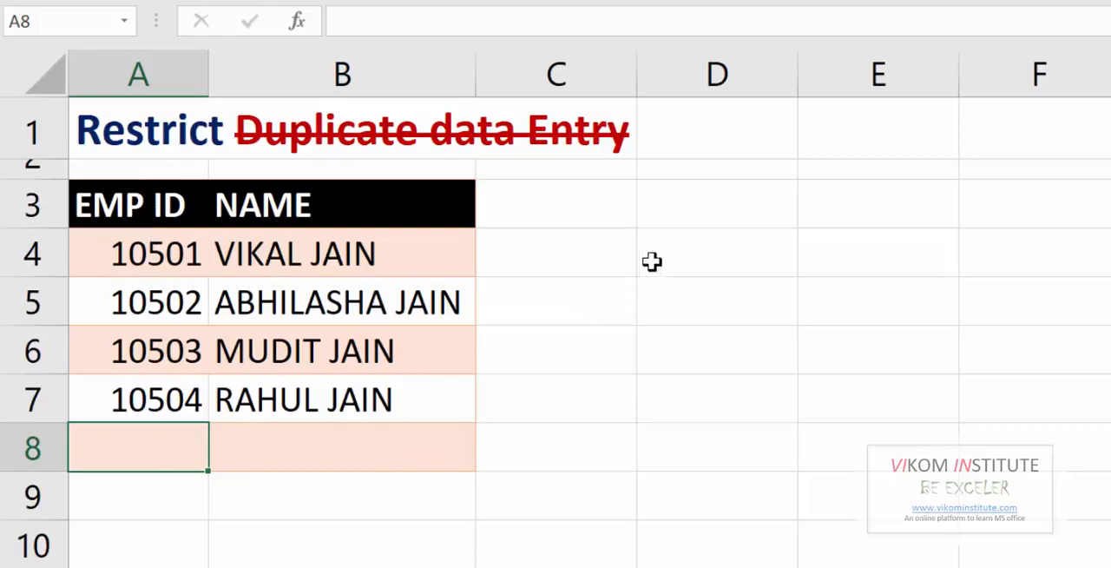
# - Enter =COUNTIF(A:A,A4) in D4 to count the first EMP ID's occurrences in column A
pyautogui.click(715, 253)
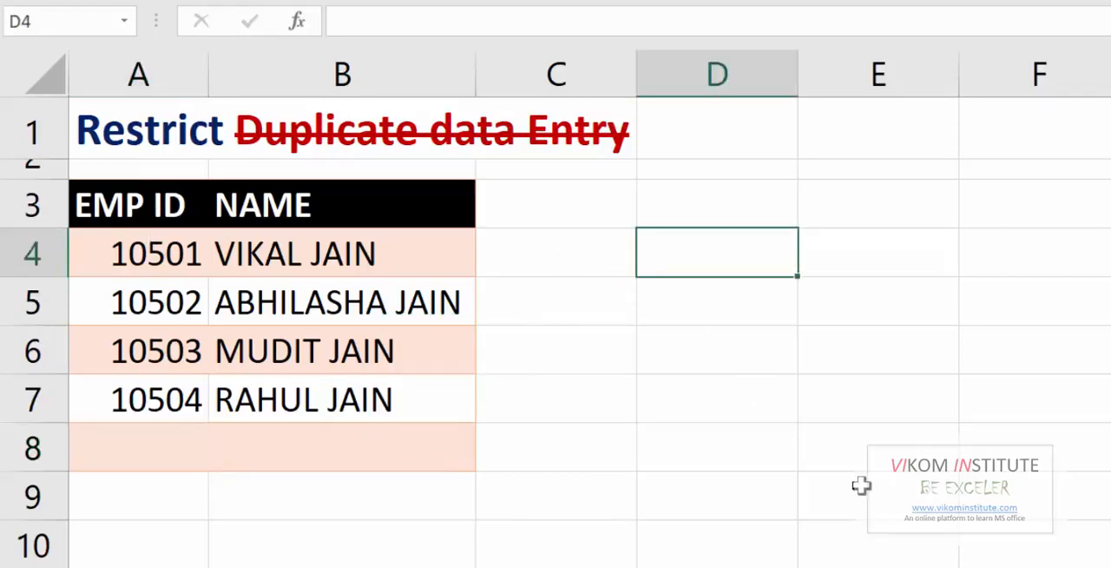
pyautogui.write('=CO')
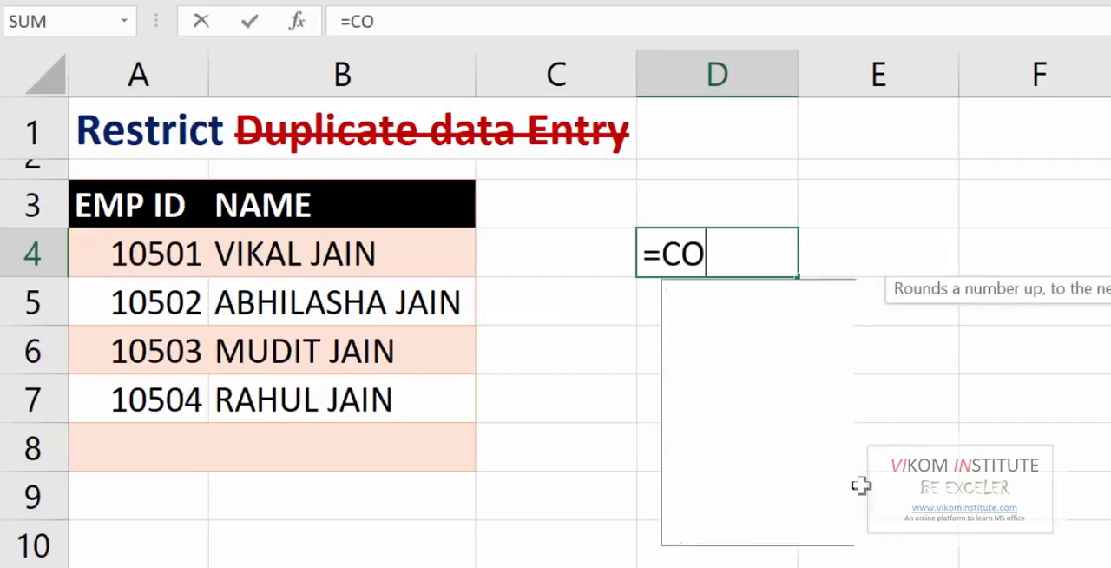
pyautogui.write('UNTIF(')
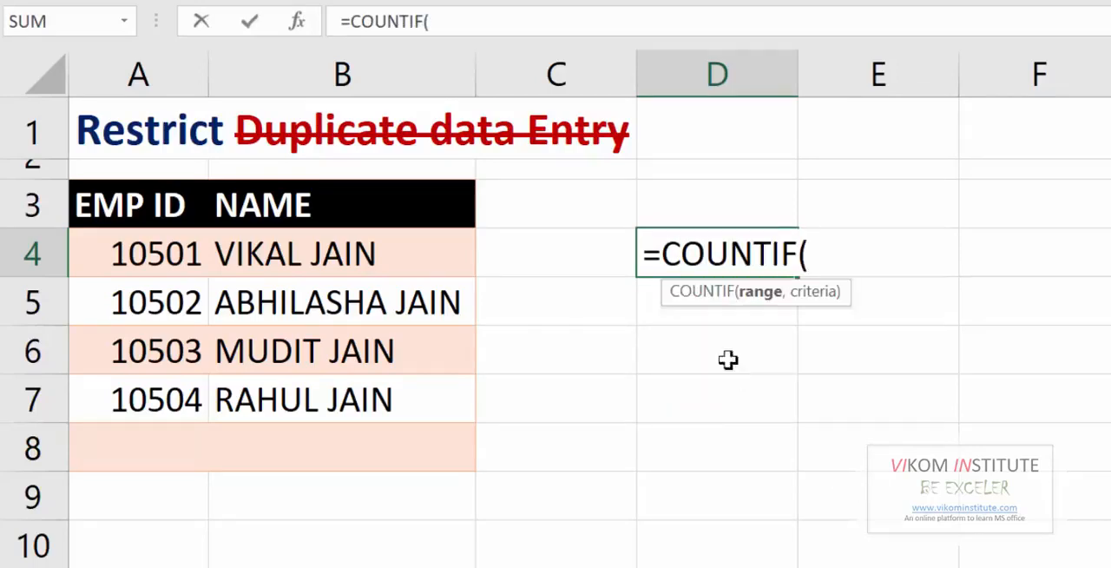
pyautogui.moveTo(779, 387)
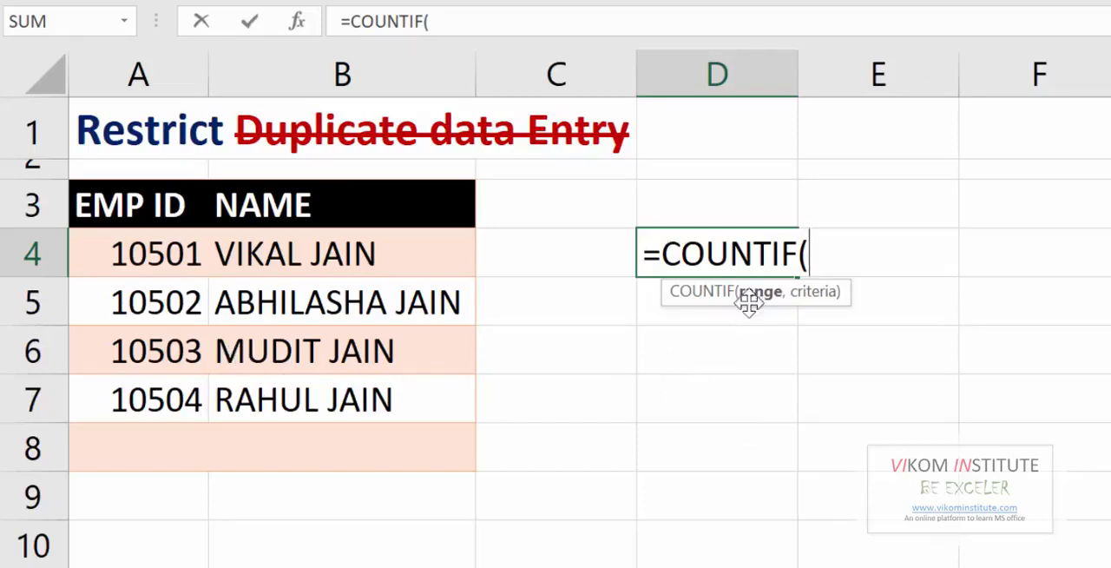
pyautogui.moveTo(747, 309)
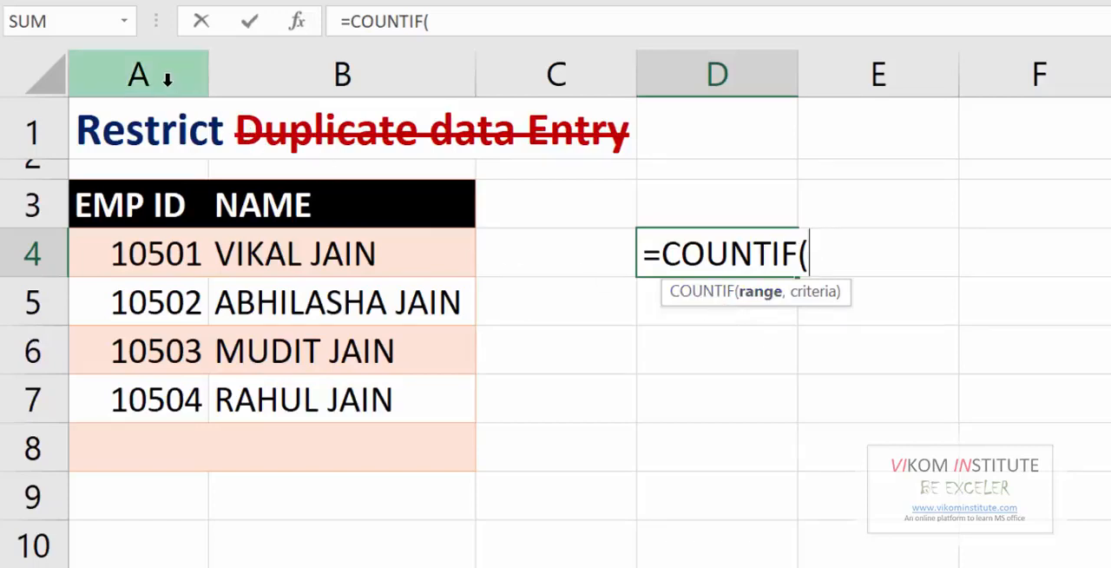
pyautogui.click(137, 73)
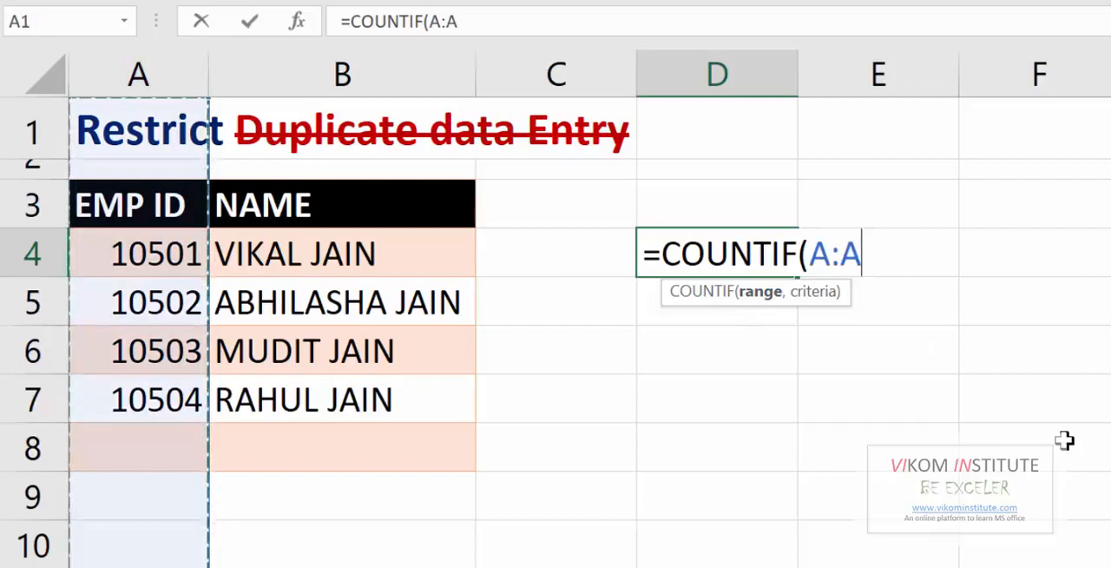
pyautogui.write(',')
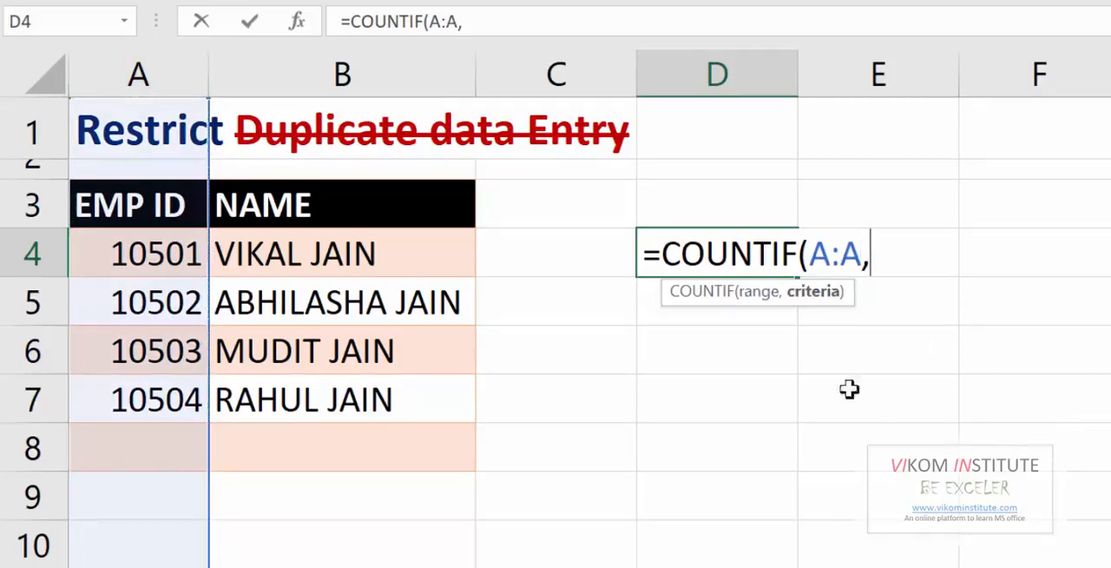
pyautogui.moveTo(220, 279)
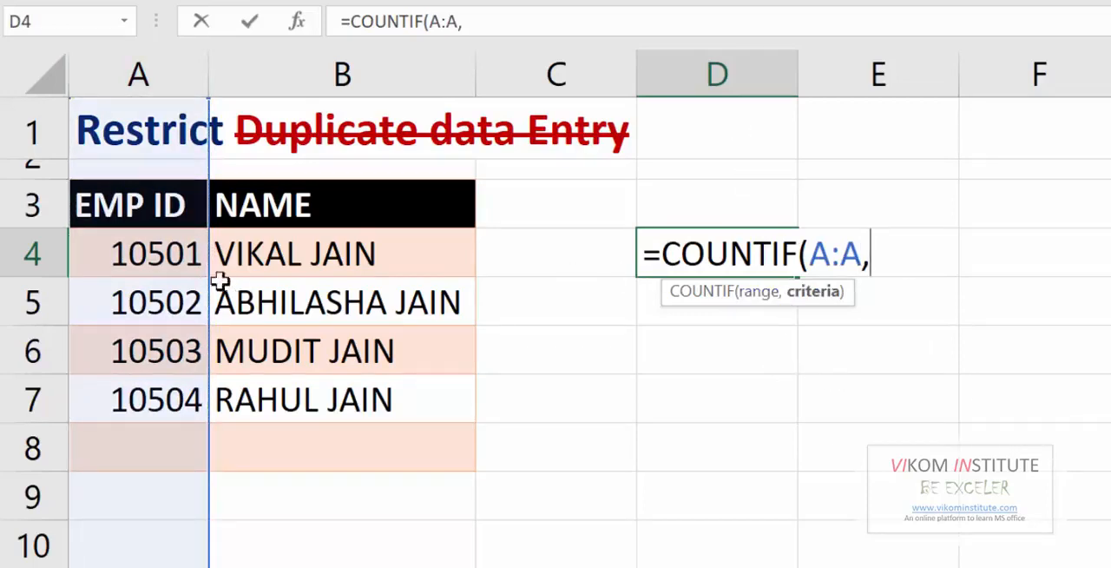
pyautogui.click(155, 254)
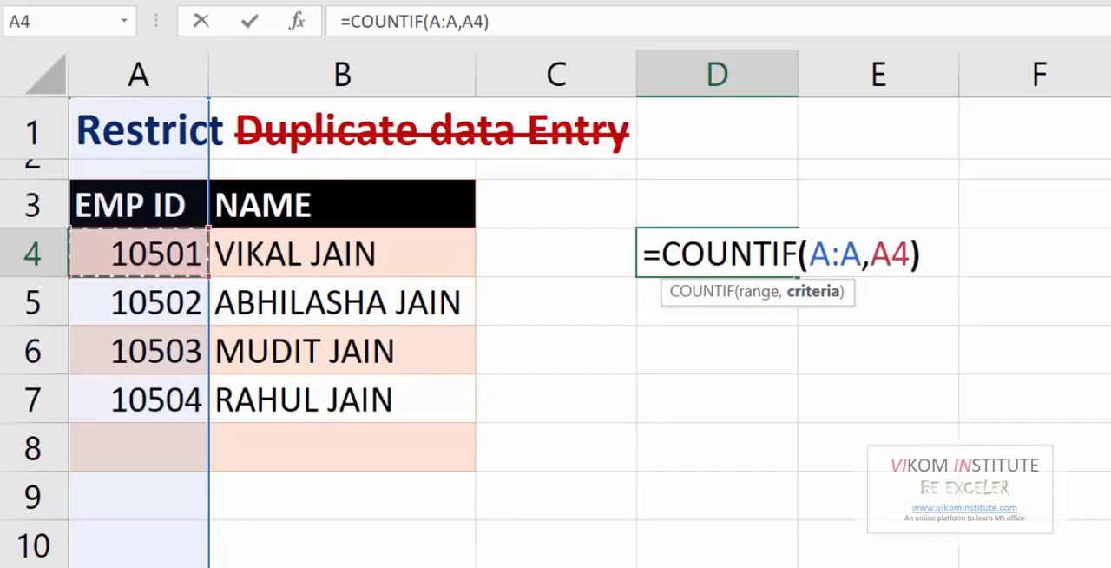
pyautogui.press('Enter')
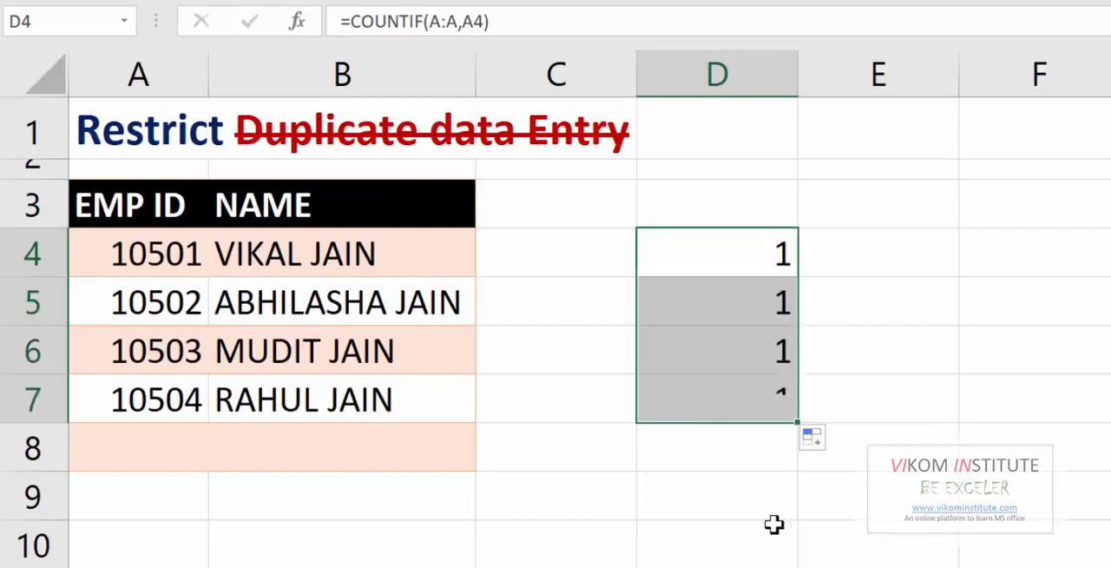
# - Enter duplicate ID 10501 in A8 and extend the count to D8, showing 2 for both 10501 rows
pyautogui.click(156, 254)
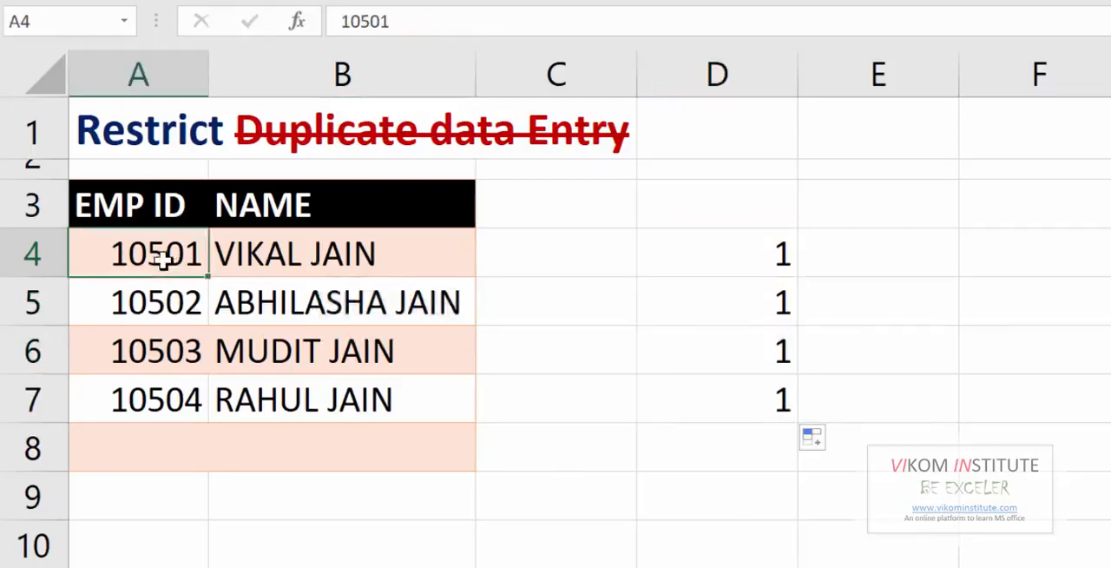
pyautogui.click(340, 302)
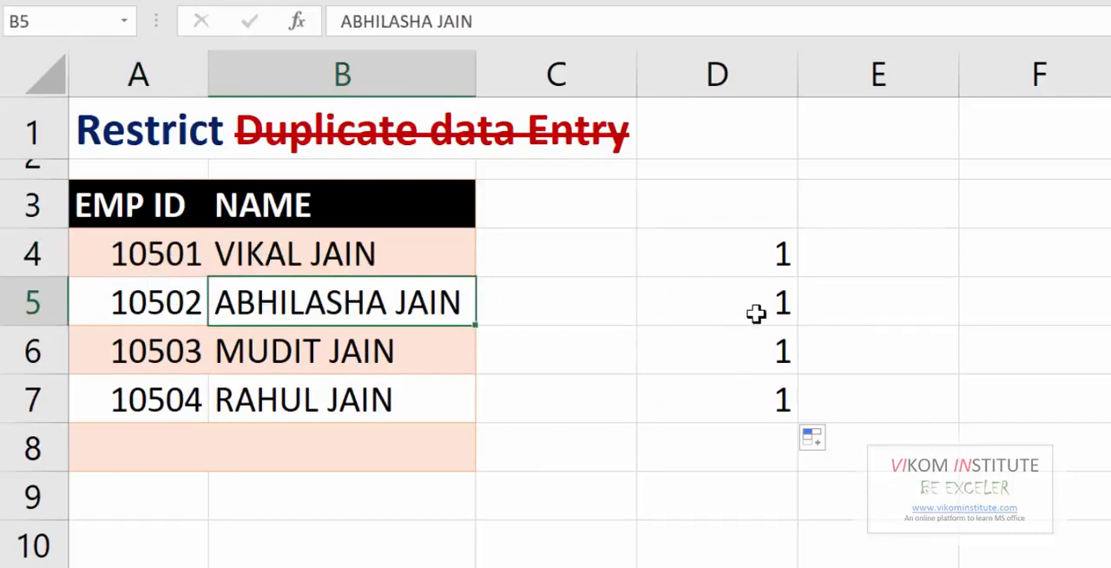
pyautogui.click(138, 444)
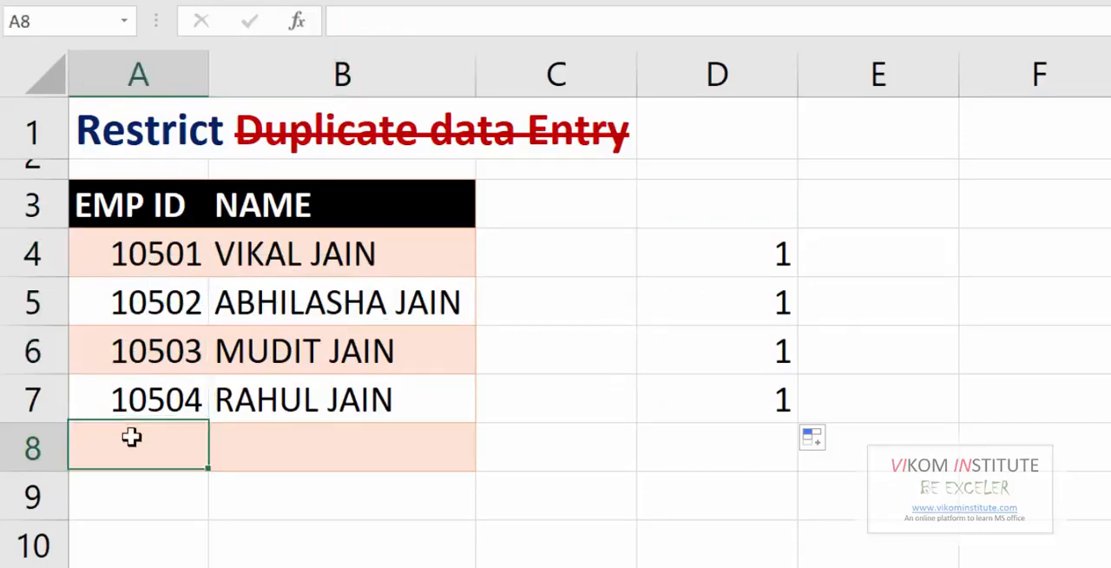
pyautogui.write('10501')
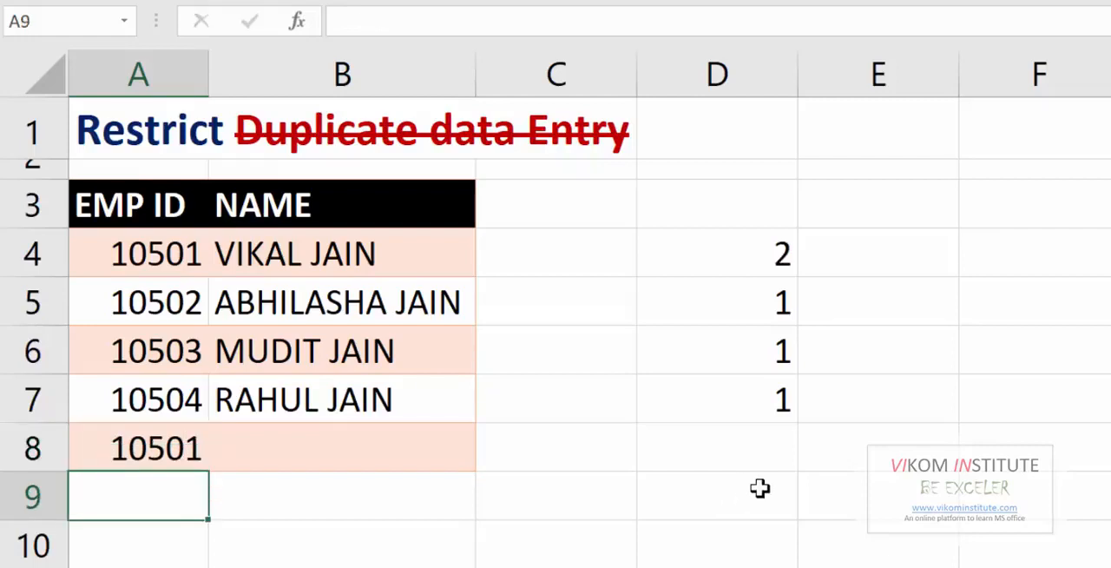
pyautogui.click(715, 399)
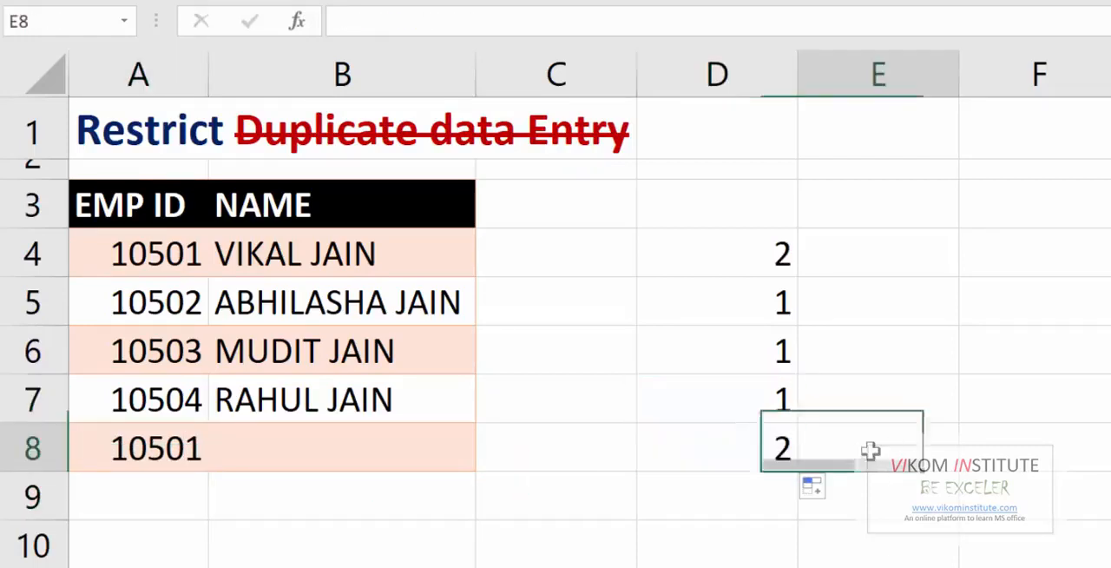
pyautogui.click(139, 253)
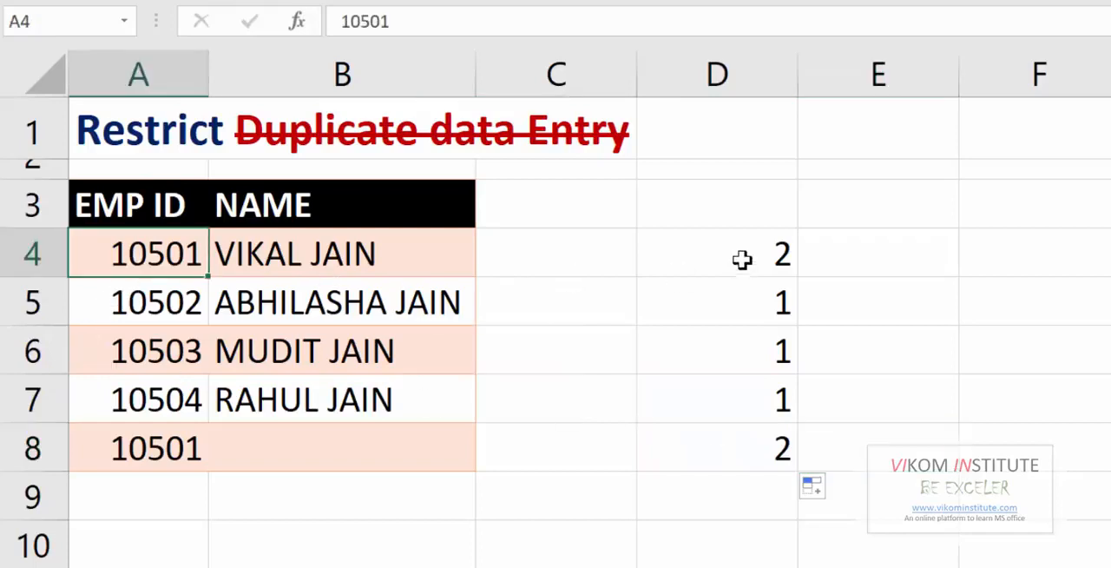
pyautogui.click(154, 448)
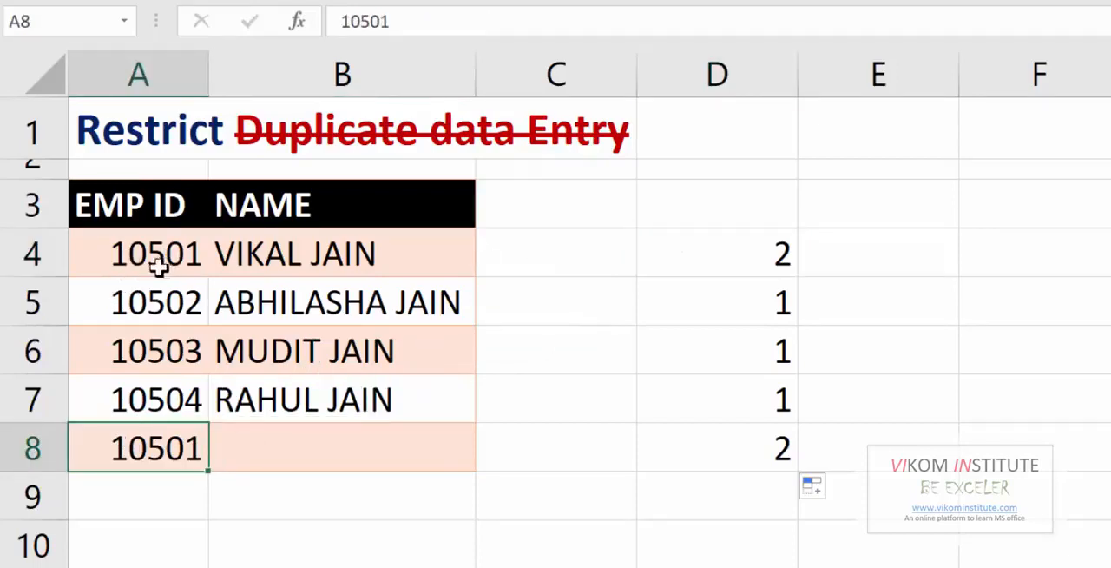
pyautogui.moveTo(1090, 429)
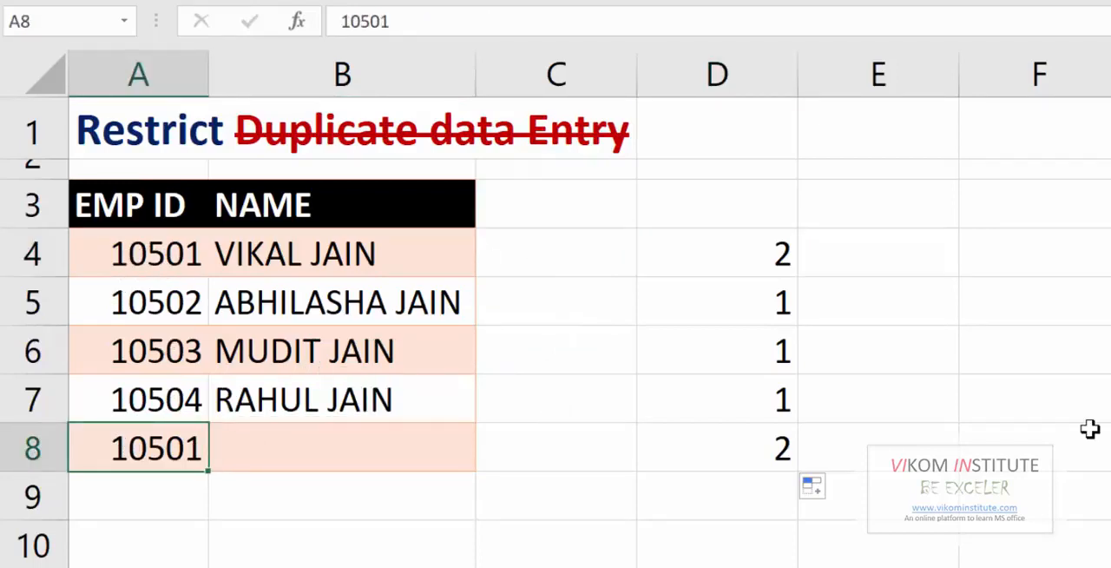
# - Clear the duplicate 10501 from A8 so every EMP ID counts once
pyautogui.press('Delete')
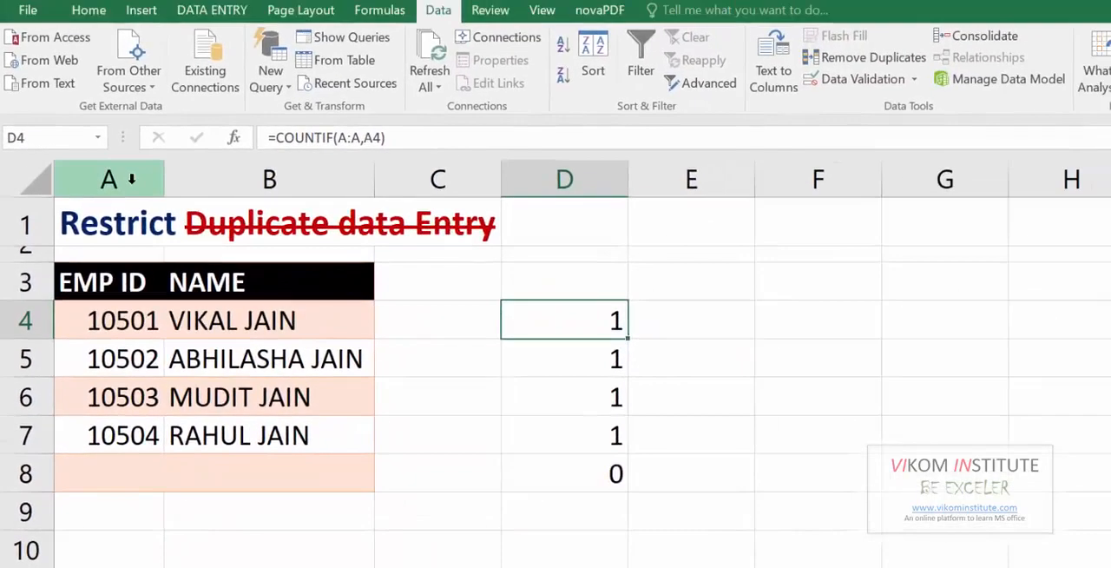
# - Select column A and start a Data Validation rule with Allow set to Custom
pyautogui.click(108, 178)
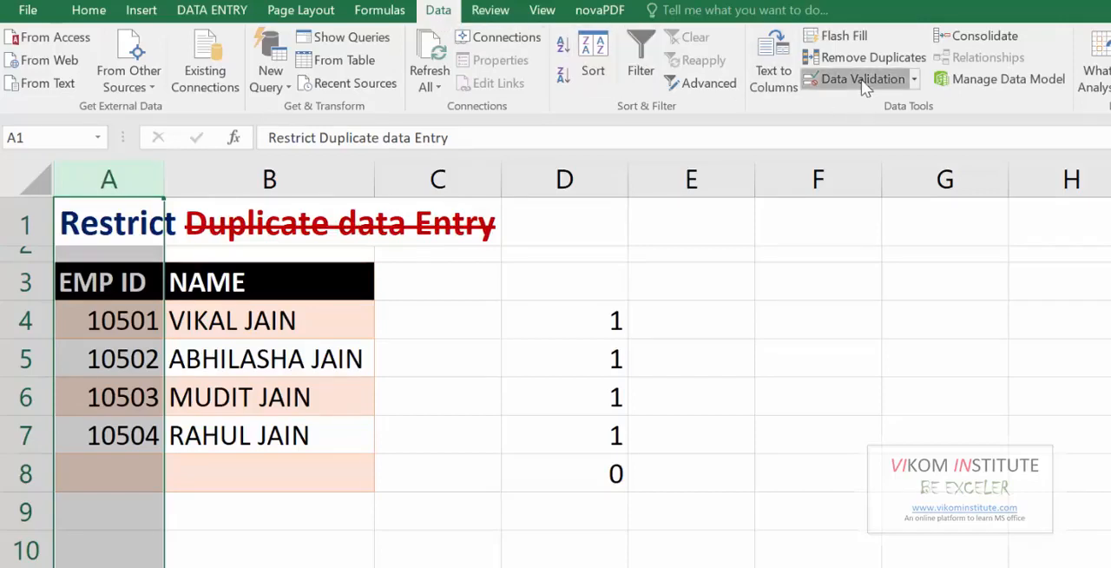
pyautogui.click(861, 78)
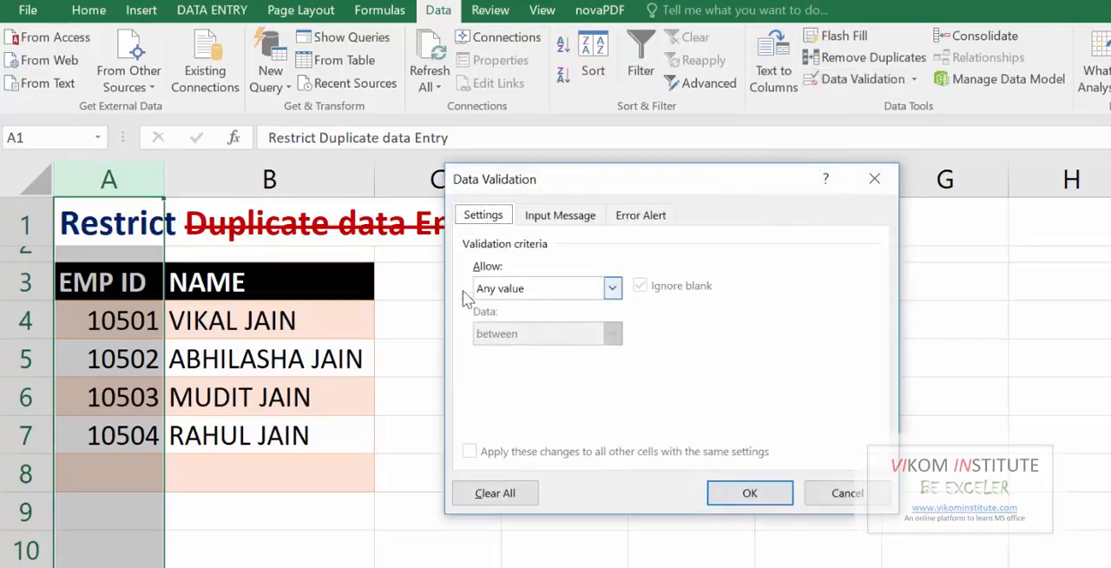
pyautogui.click(611, 288)
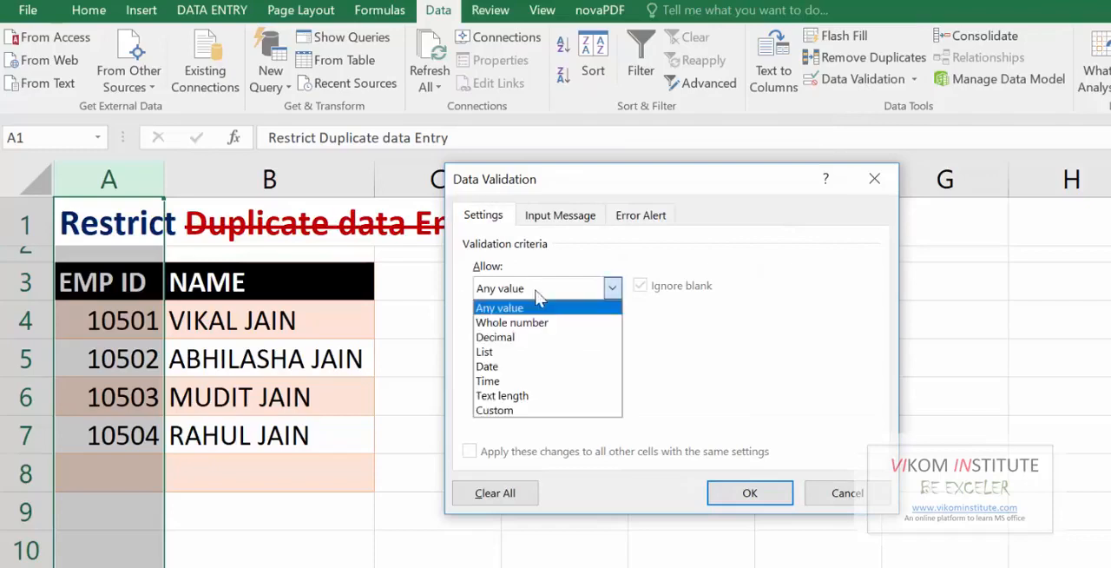
pyautogui.click(493, 410)
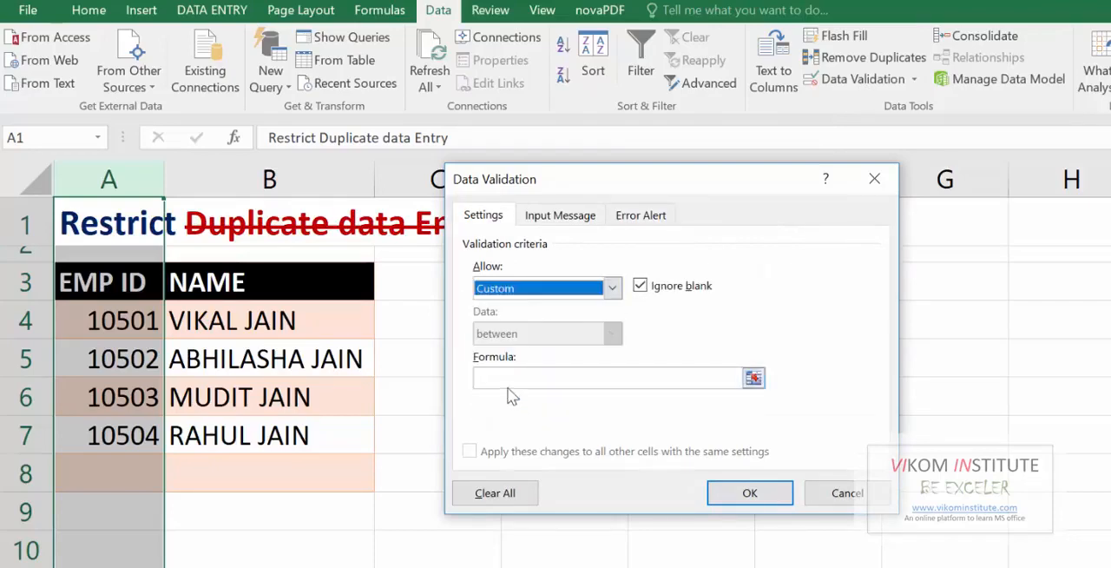
pyautogui.click(608, 377)
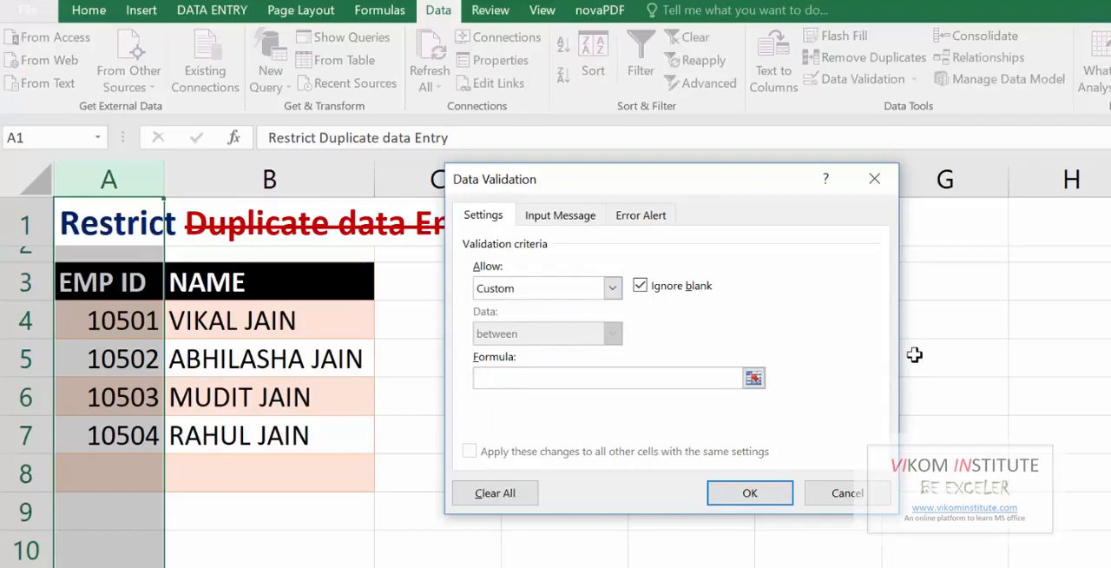
# - Set the custom validation formula to =COUNTIF(A:A,A1)=1 for column A
pyautogui.write('=COUNTIF(A:A,A4)')
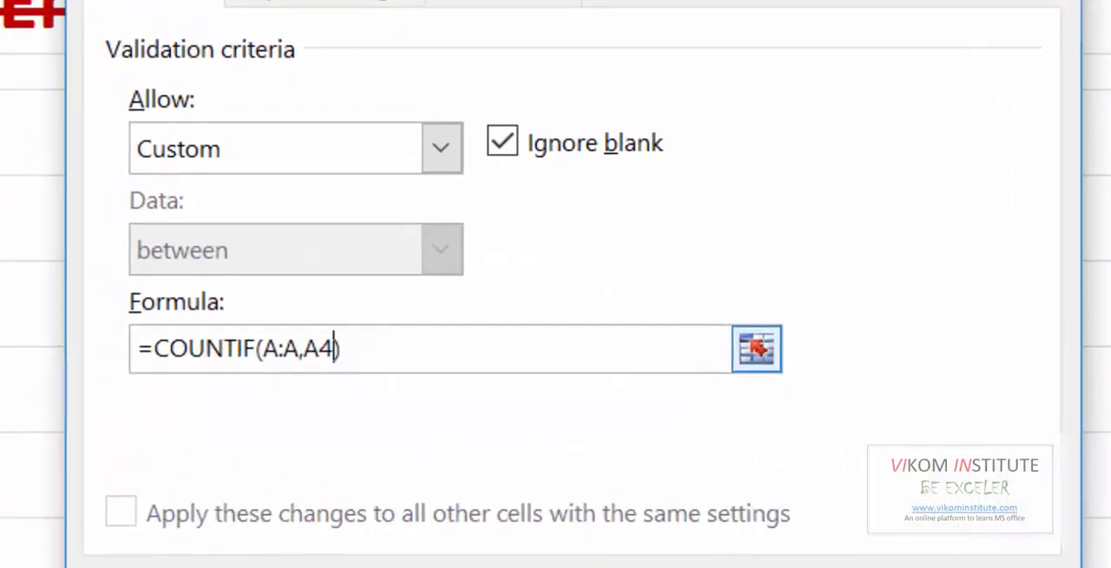
pyautogui.write('1')
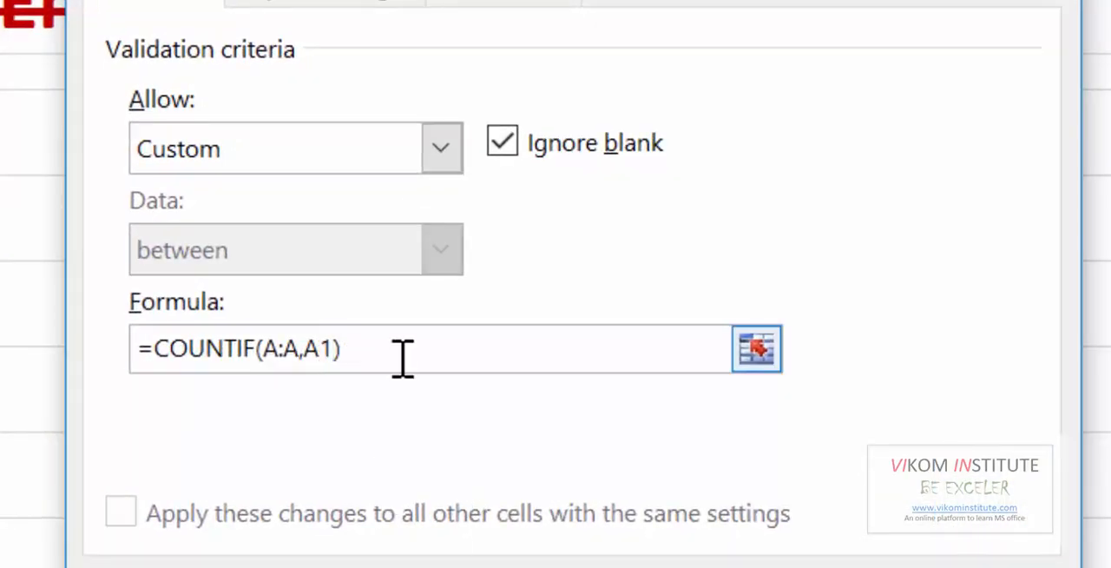
pyautogui.write('=1')
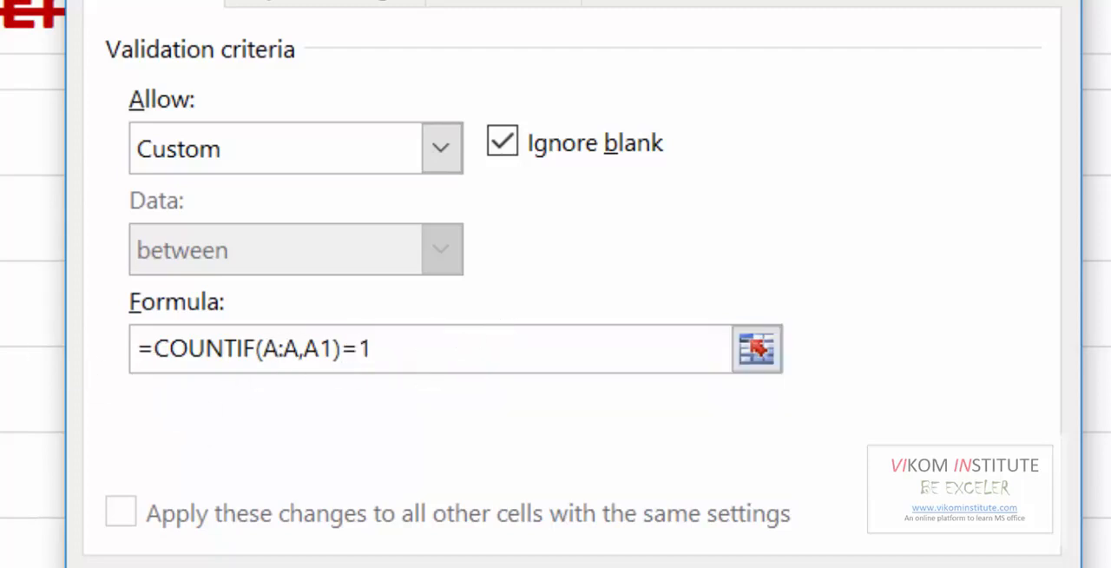
pyautogui.click(373, 347)
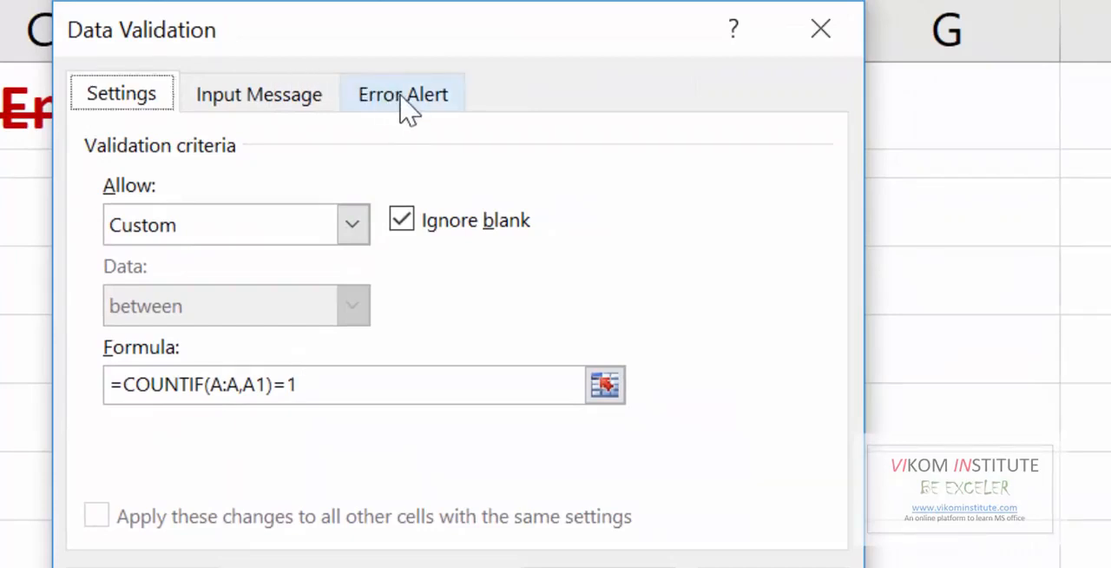
# - Give the Stop error alert the title 'DUPLICATE VALUE'
pyautogui.click(403, 94)
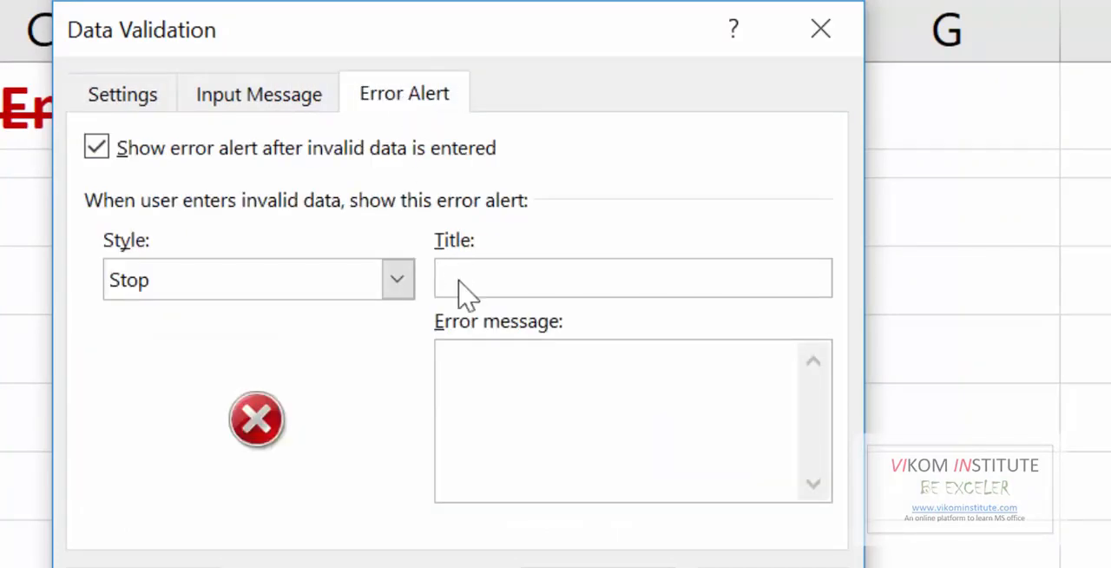
pyautogui.write('DUPLV')
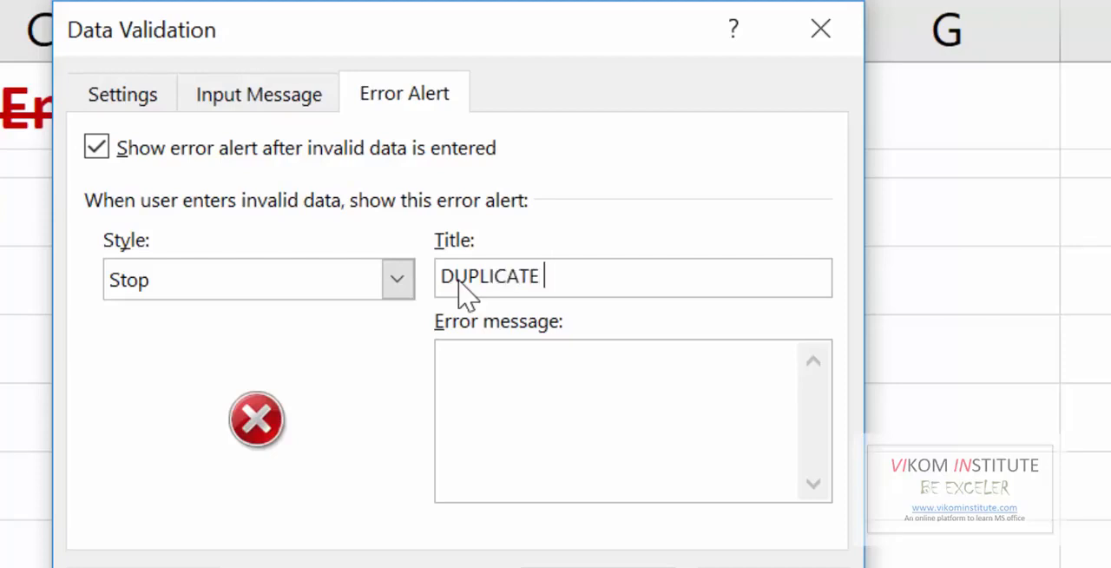
pyautogui.write('VALUE')
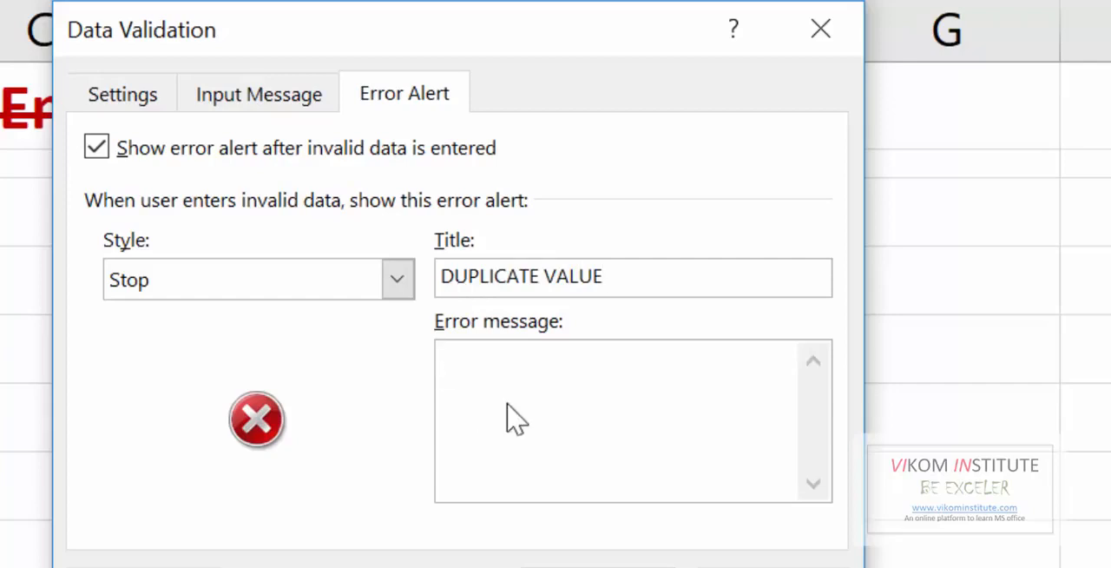
# - Set the alert message to 'Hey! Please check your value, Duplicate value entered'
pyautogui.write('Hey')
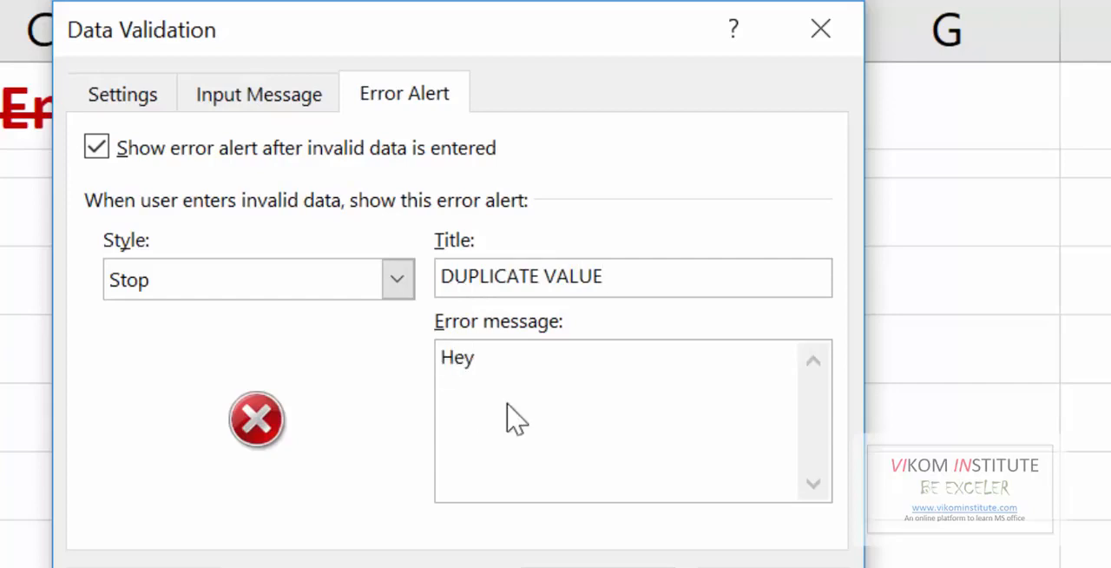
pyautogui.write('! Please c')
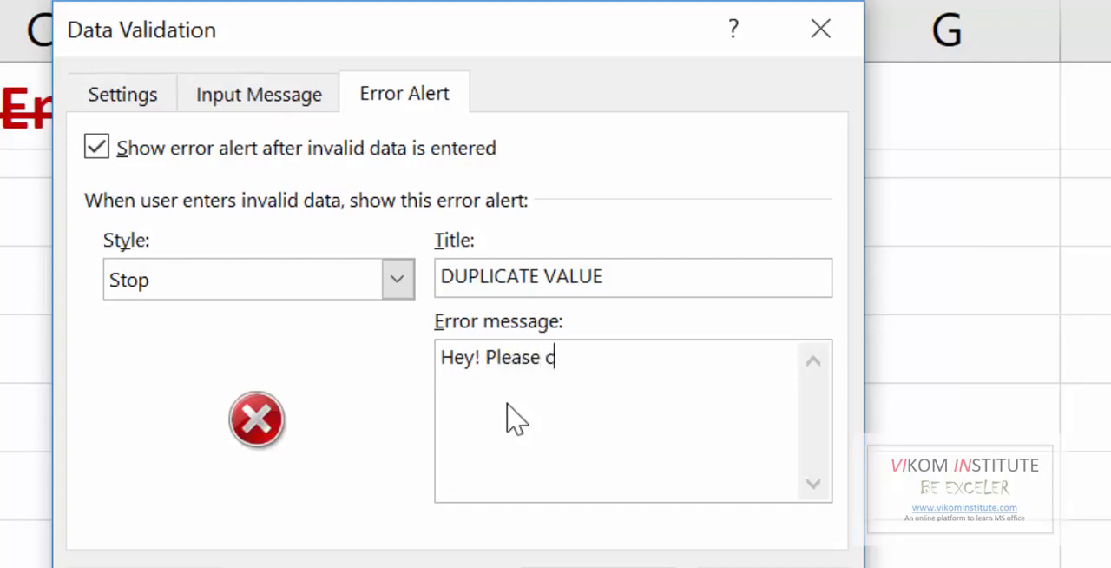
pyautogui.write('heck your')
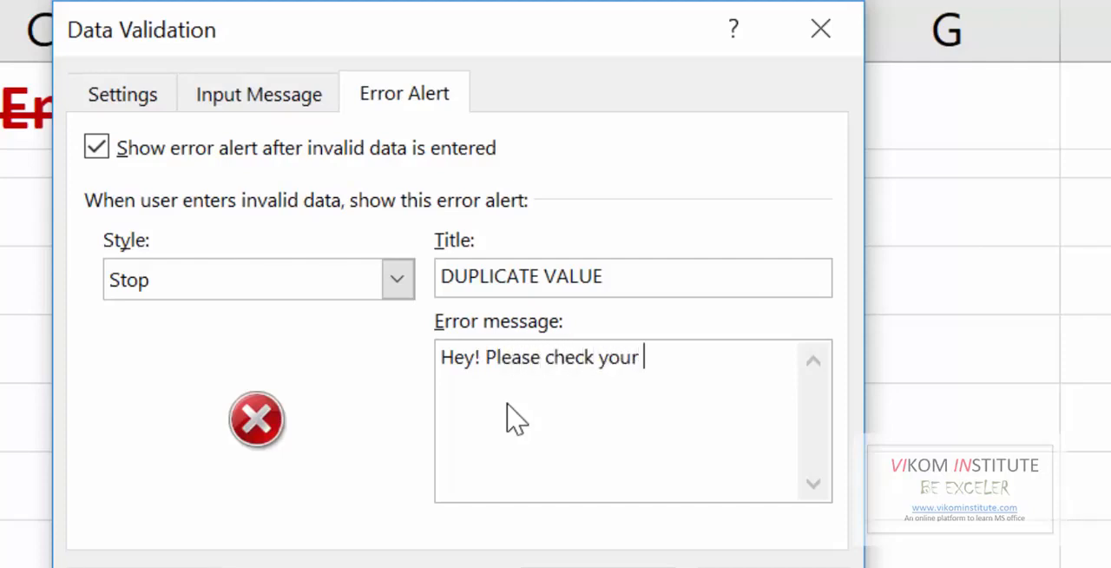
pyautogui.write('val')
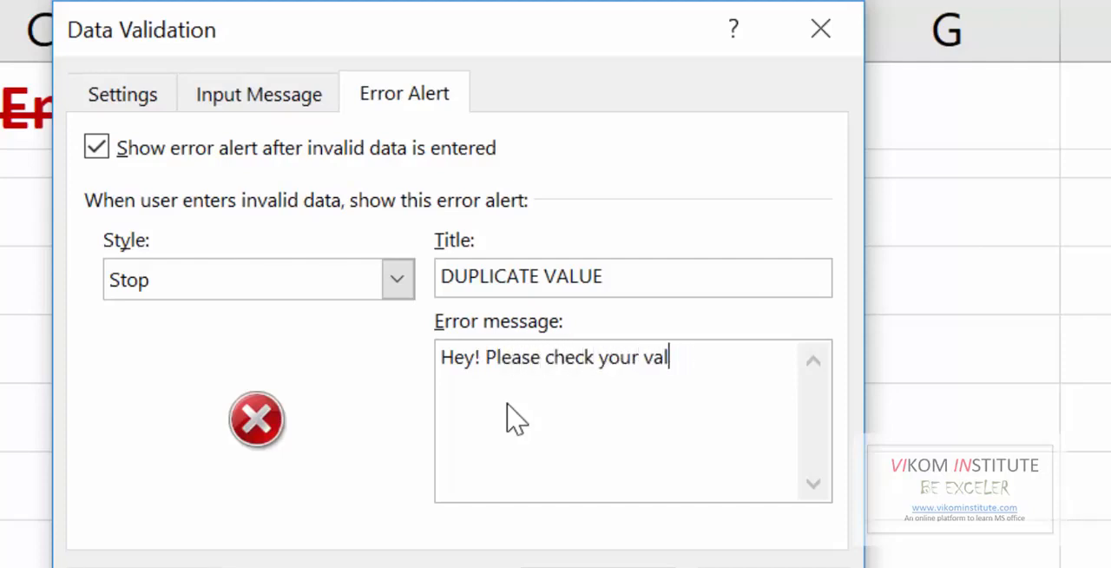
pyautogui.write('ue,')
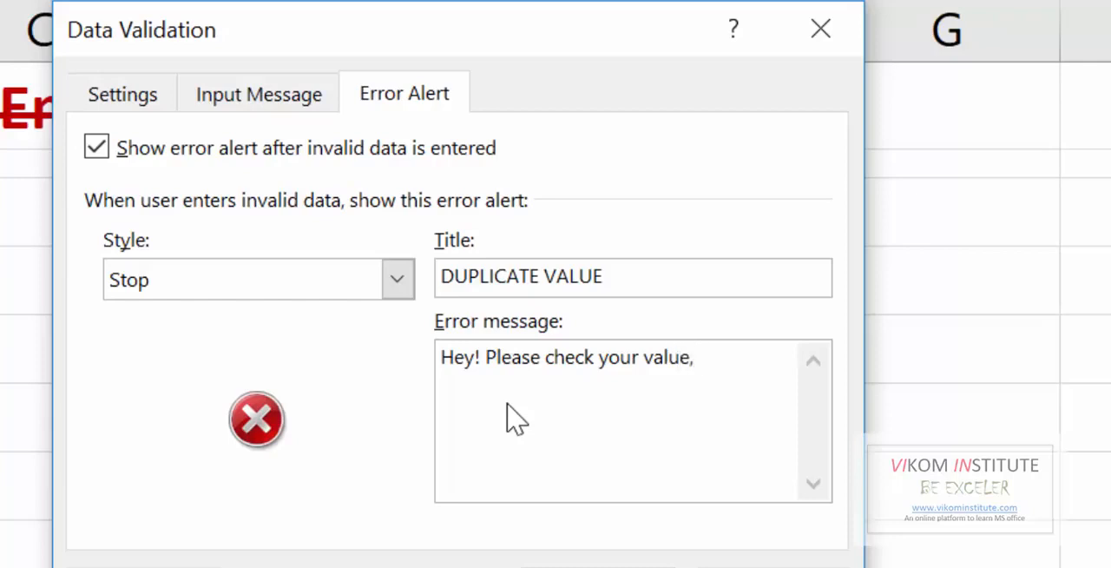
pyautogui.write('Duplicate')
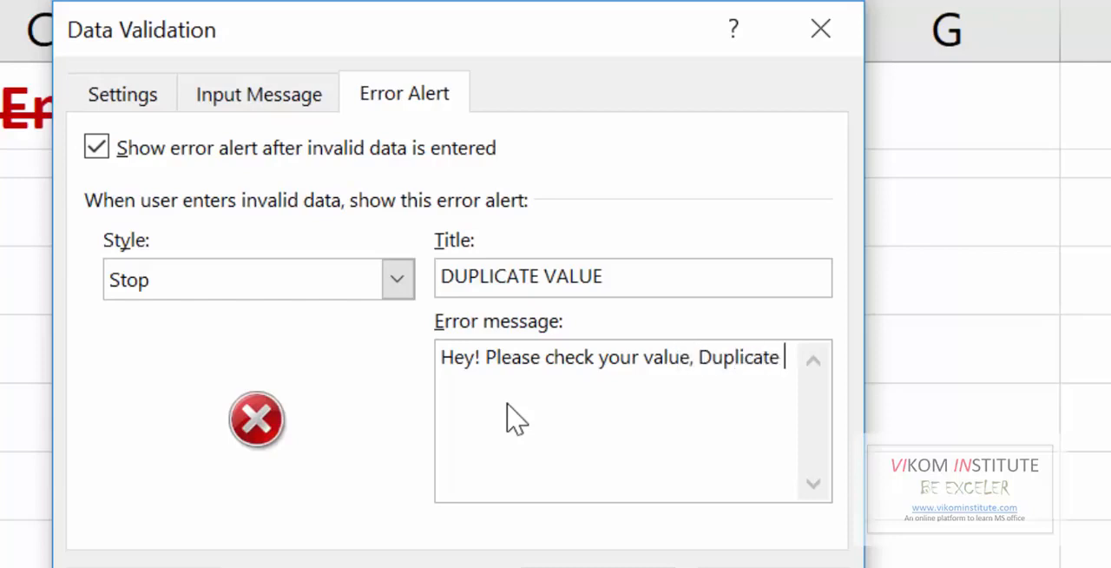
pyautogui.write('value ent')
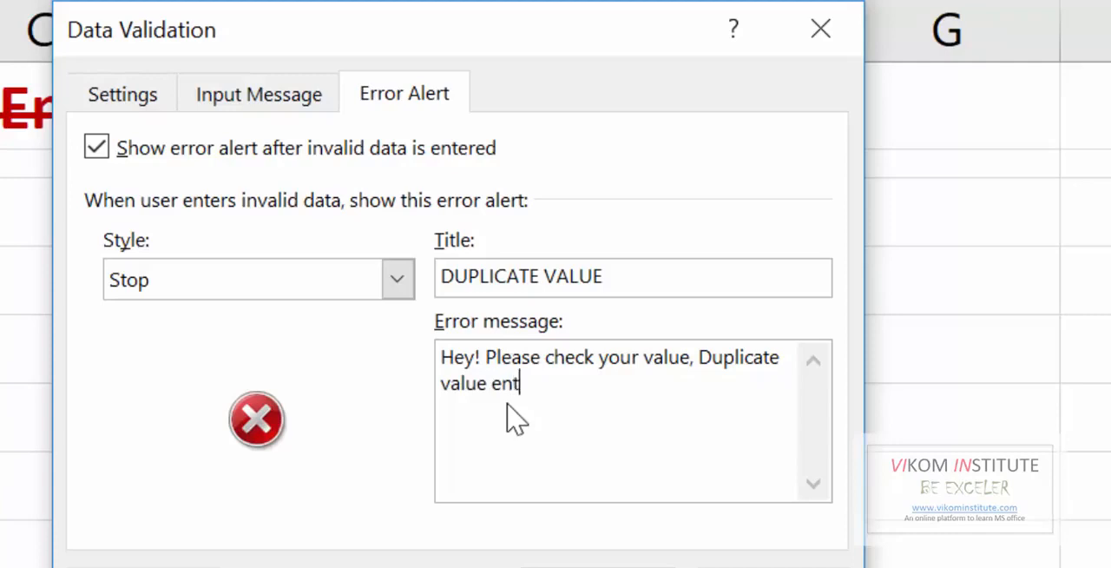
pyautogui.write('ered.')
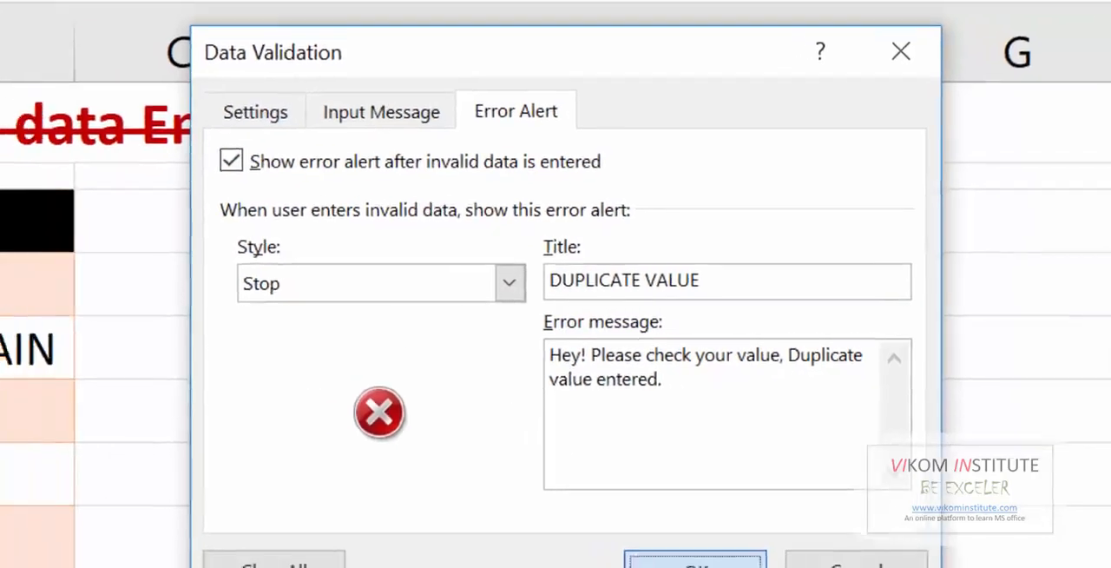
# - Apply the rule and enter 10501 in A8 to trigger the DUPLICATE VALUE stop alert
pyautogui.click(695, 559)
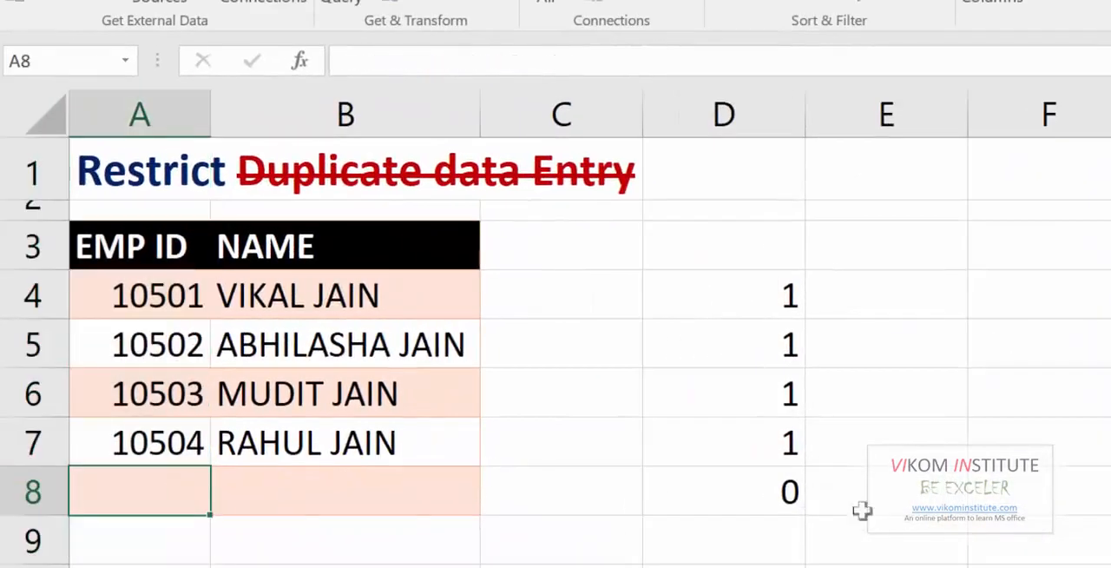
pyautogui.write('10501')
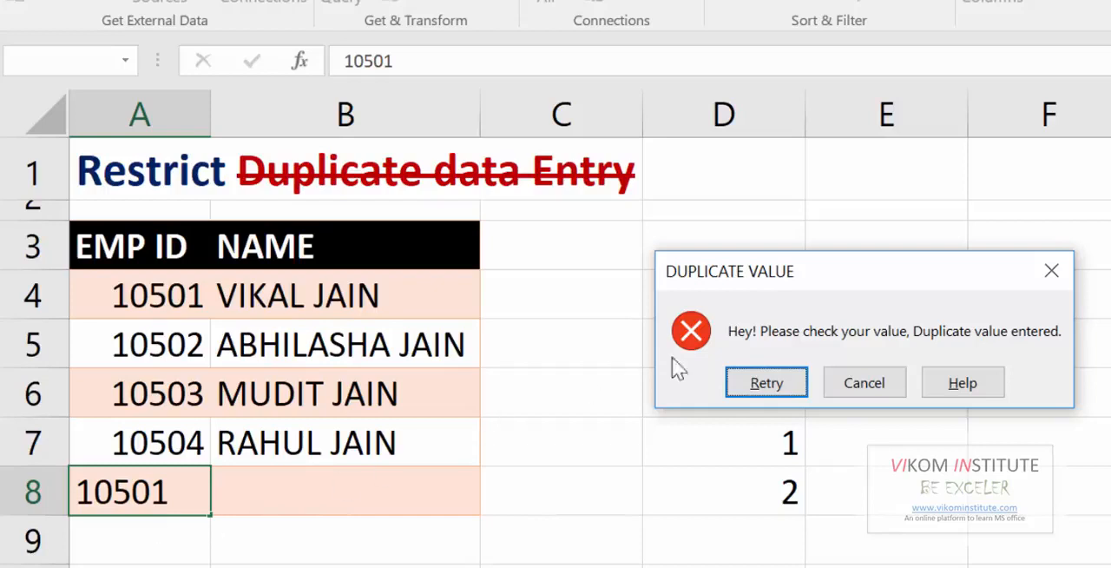
pyautogui.moveTo(1028, 381)
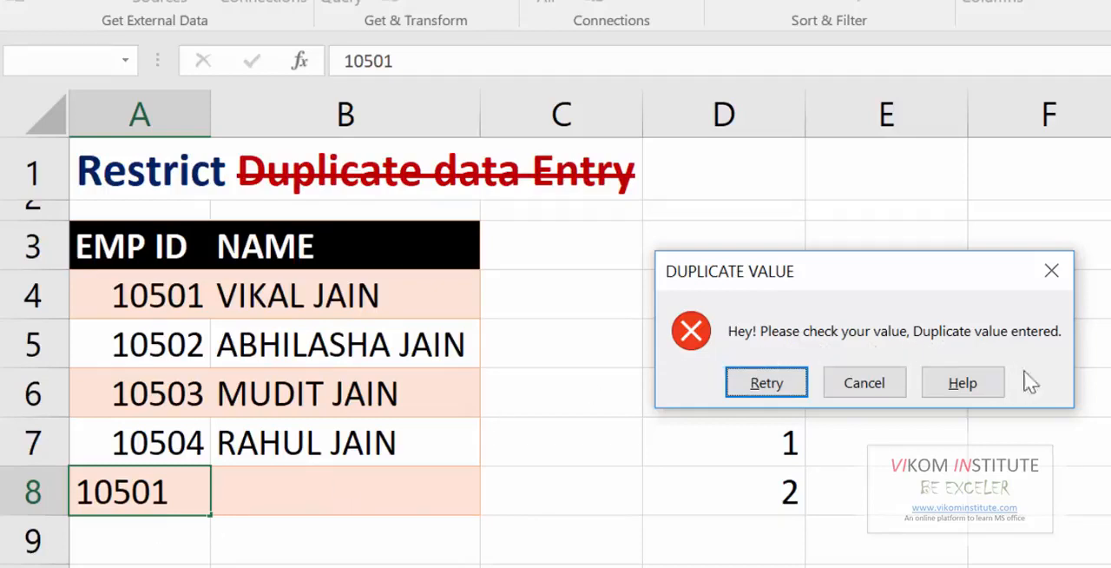
pyautogui.moveTo(663, 286)
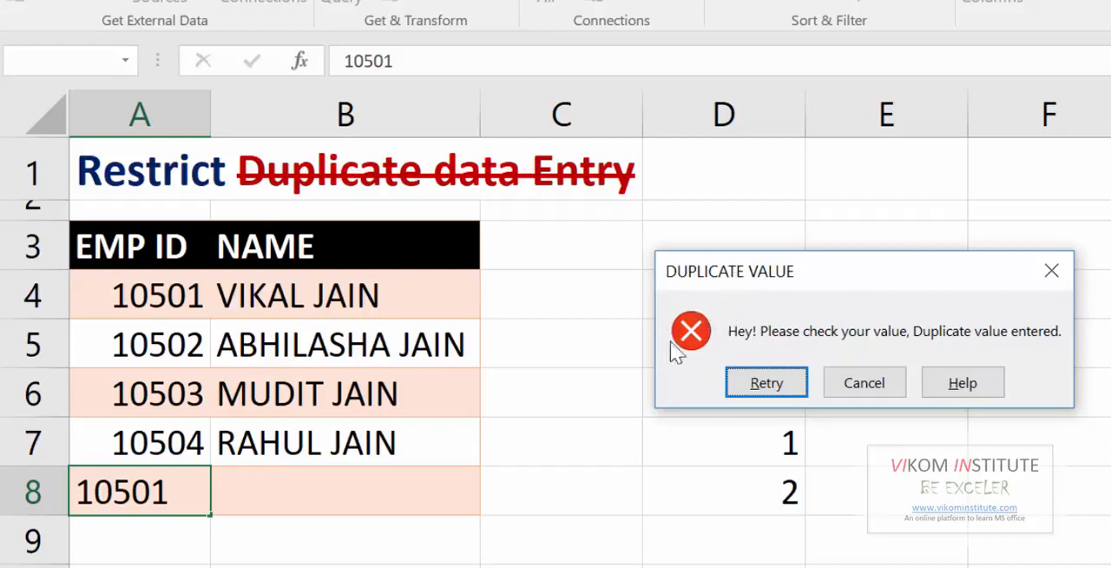
pyautogui.moveTo(673, 344)
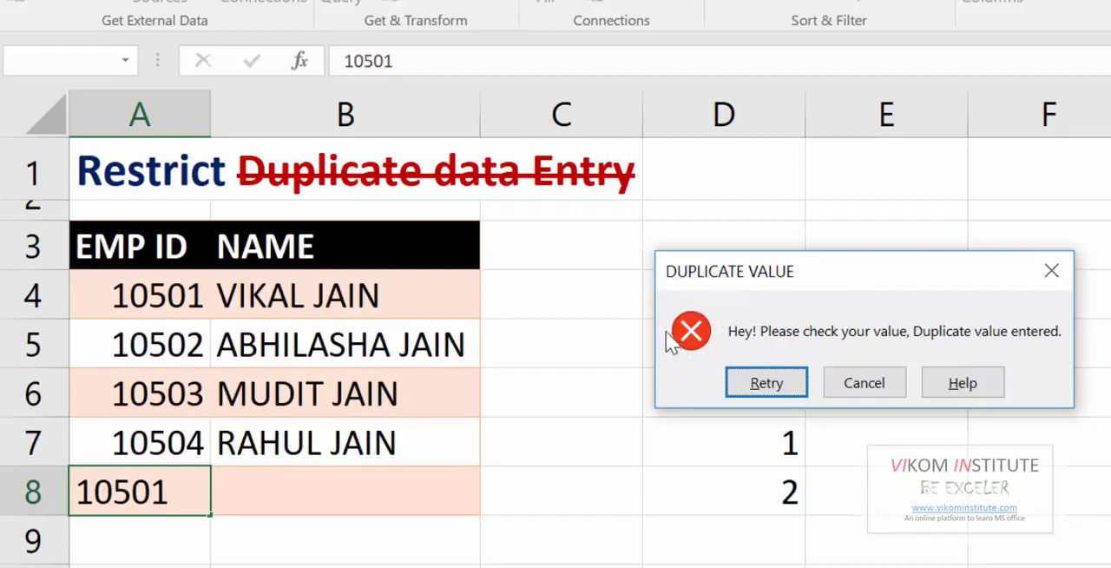